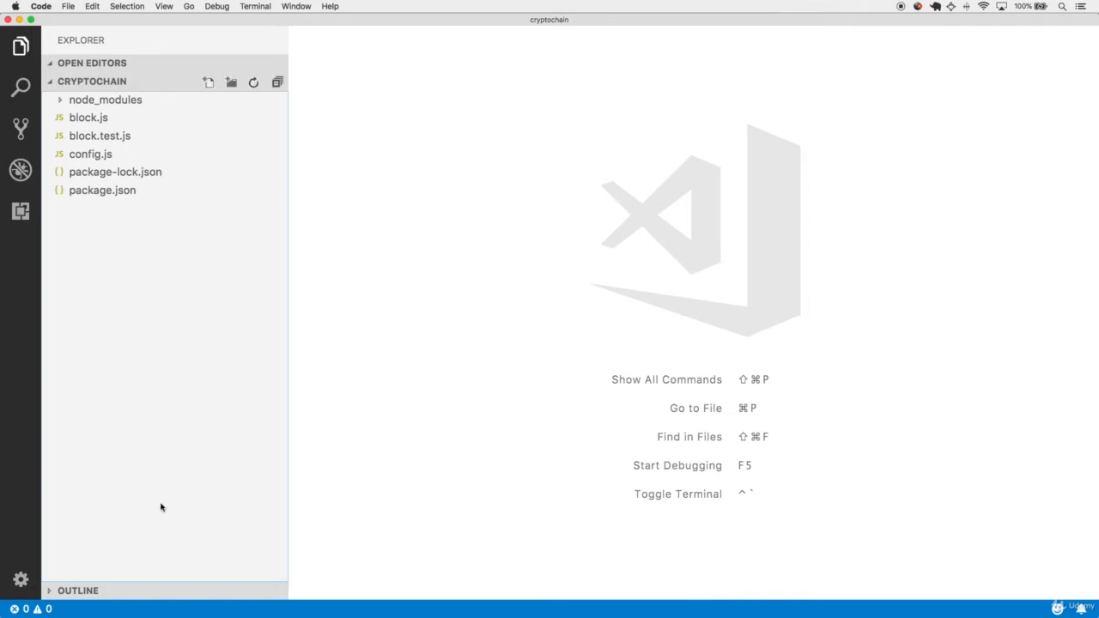
mouse_move(188, 6)
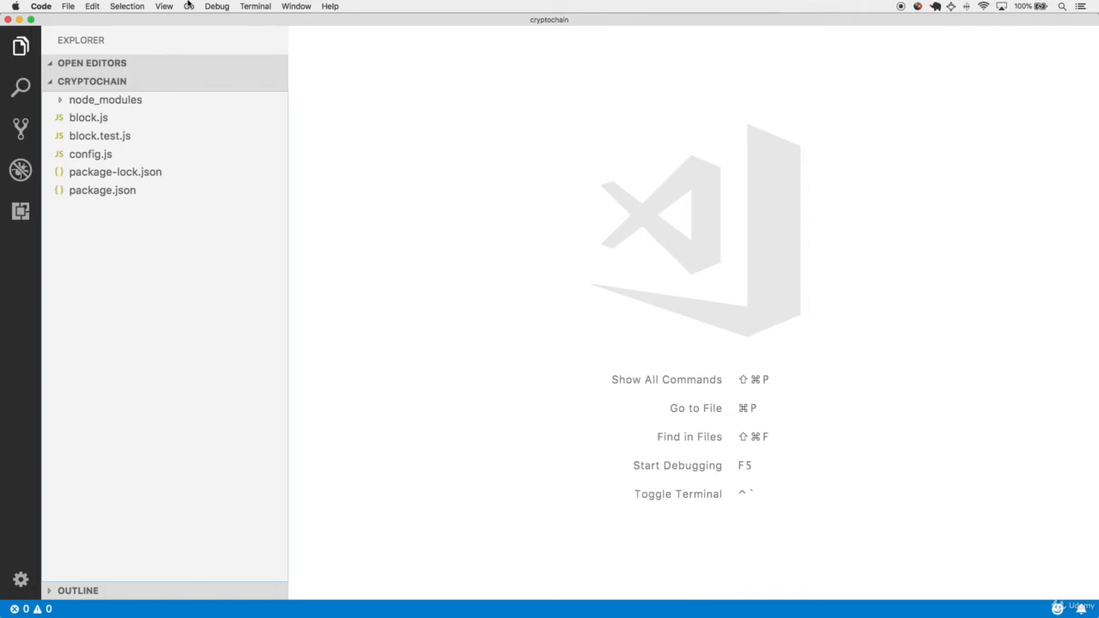
- Create a new file named crypto-hash.test.js in the cryptochain project
click(208, 82)
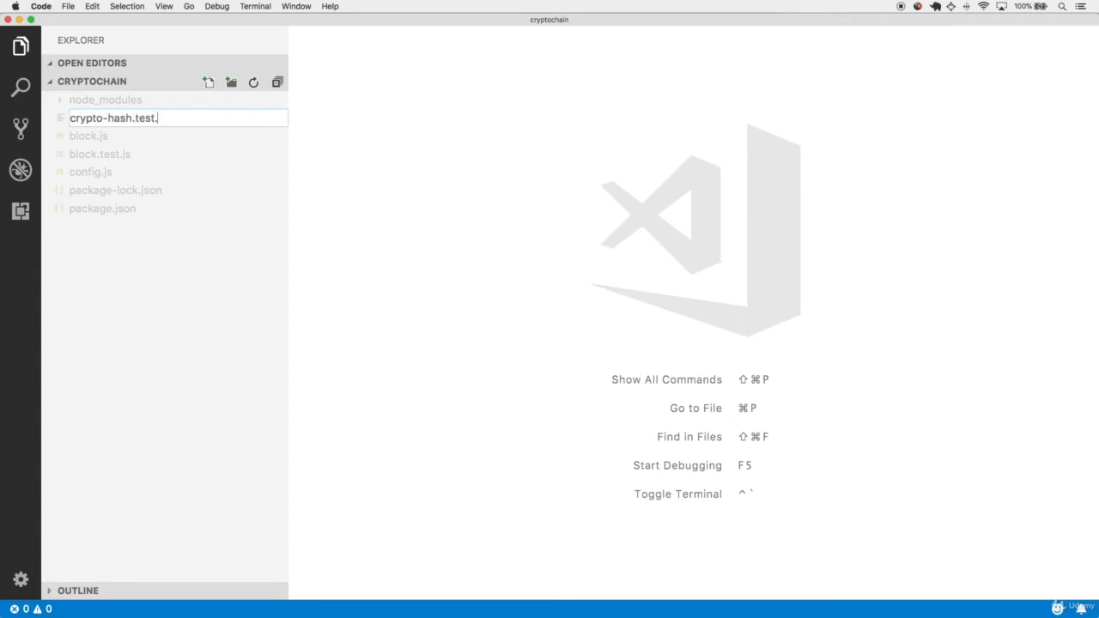
key(Return)
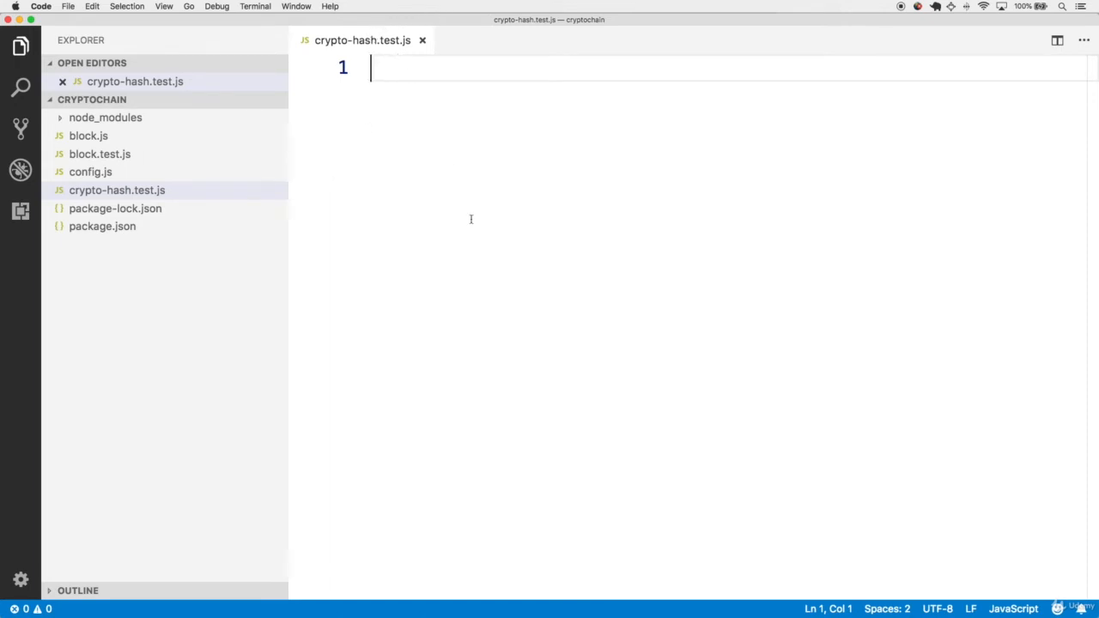
- Add const cryptoHash = require('./crypto-hash'); at the top of the test file
text(const c)
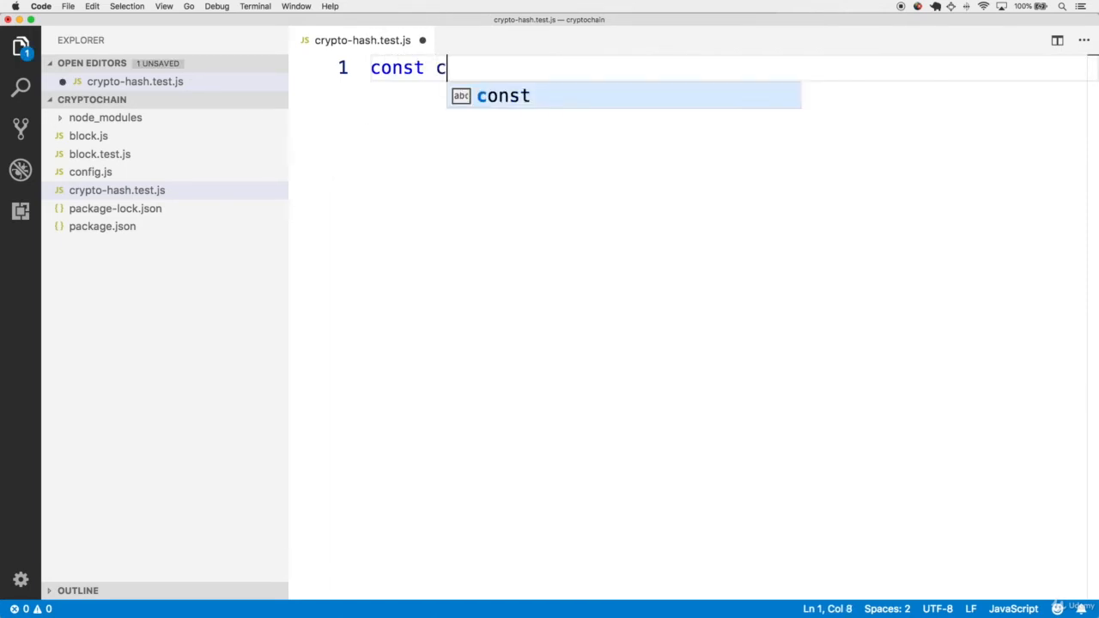
text(ryptoHash)
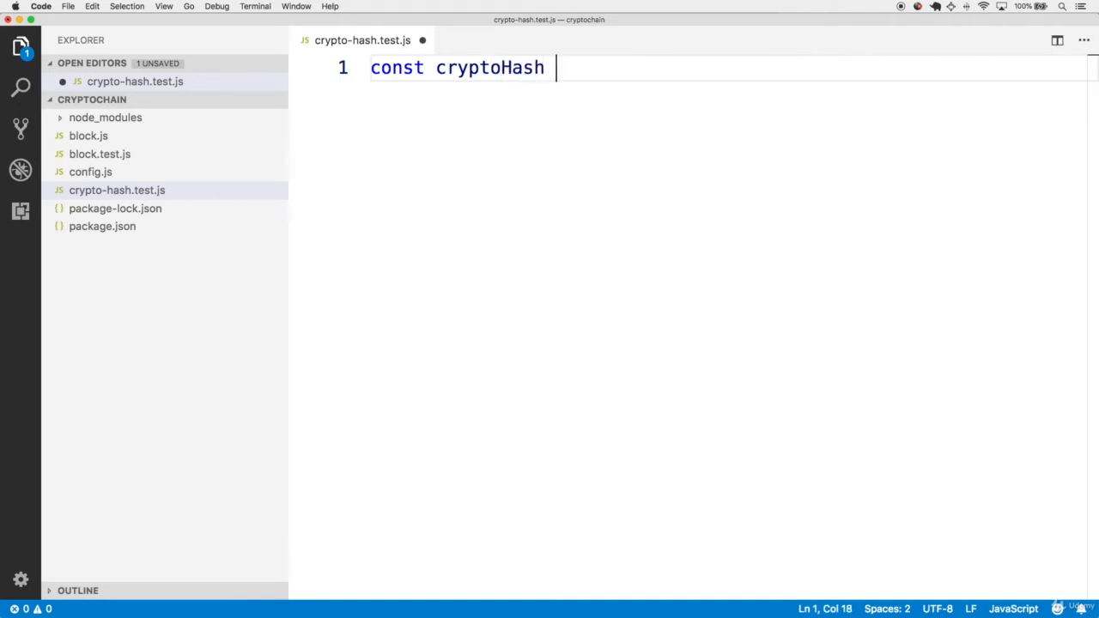
text(= require('./)
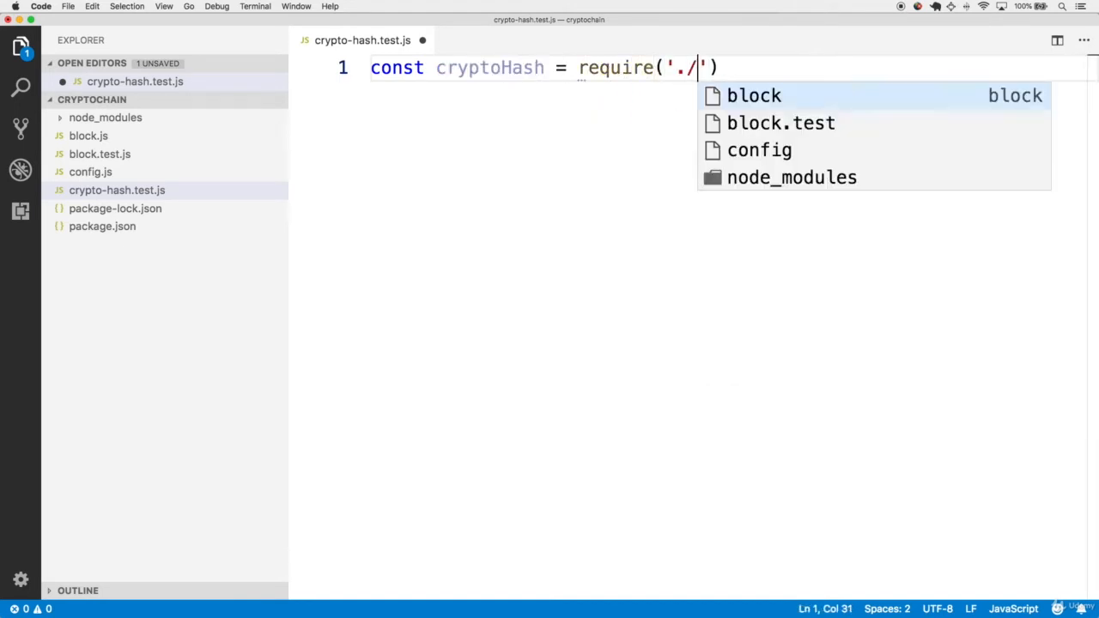
text(crypto-ha)
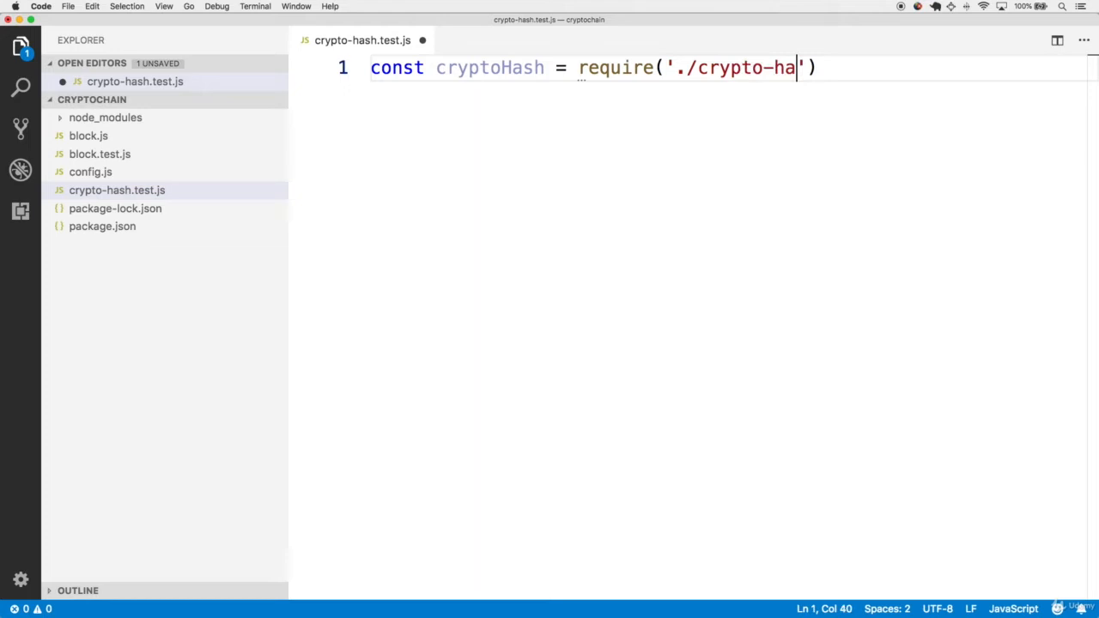
text(sh');)
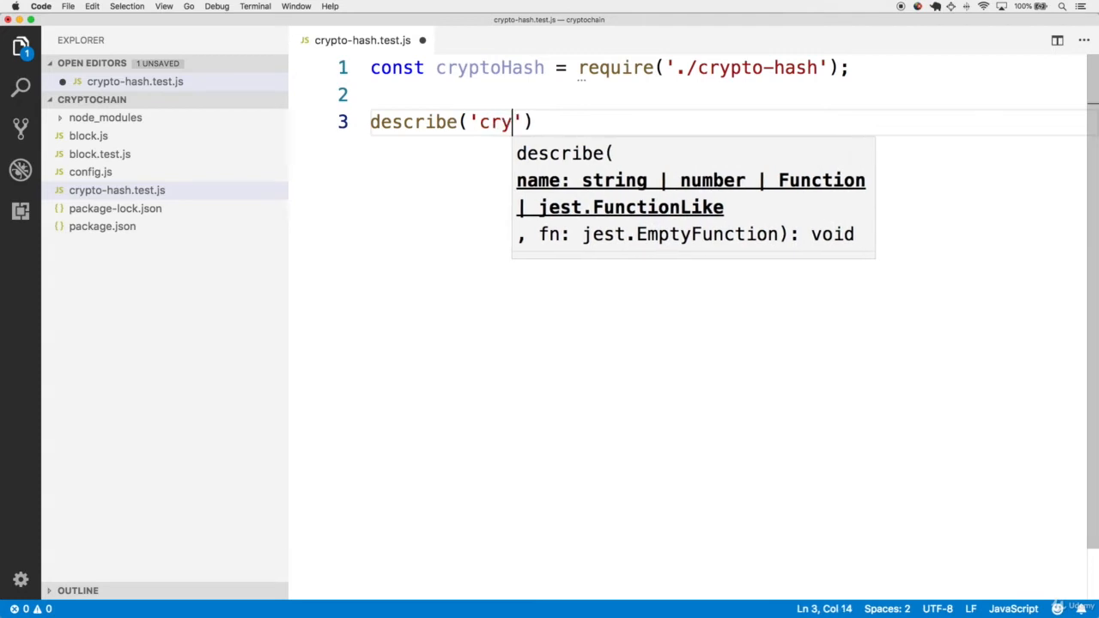
- Add an empty describe('cryptoHash()', () => { }); block
text(ptoHash()
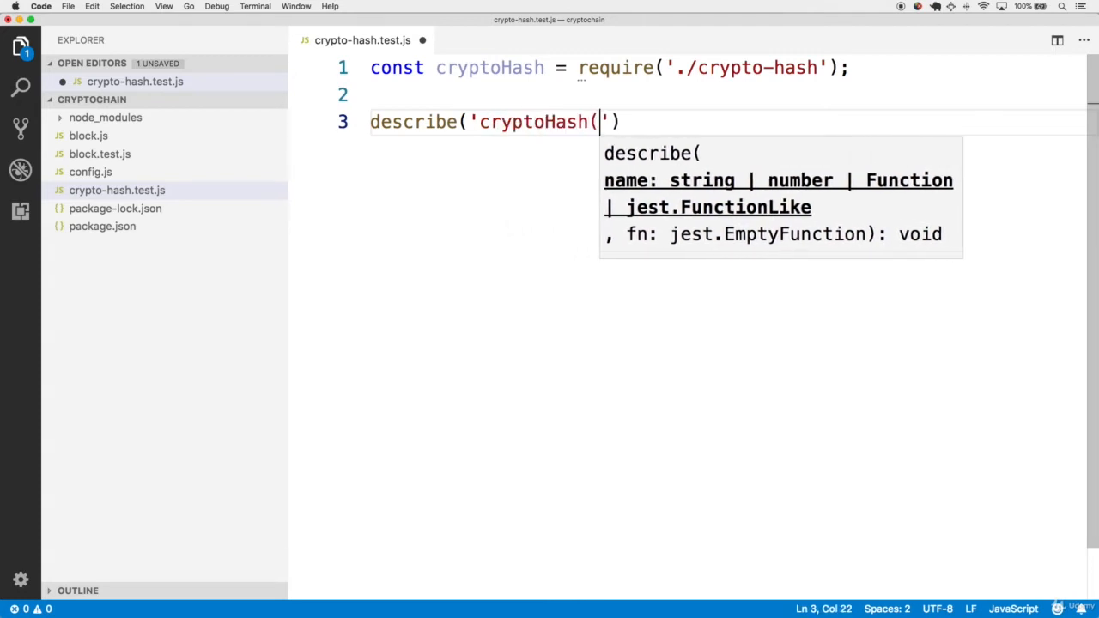
text()',)
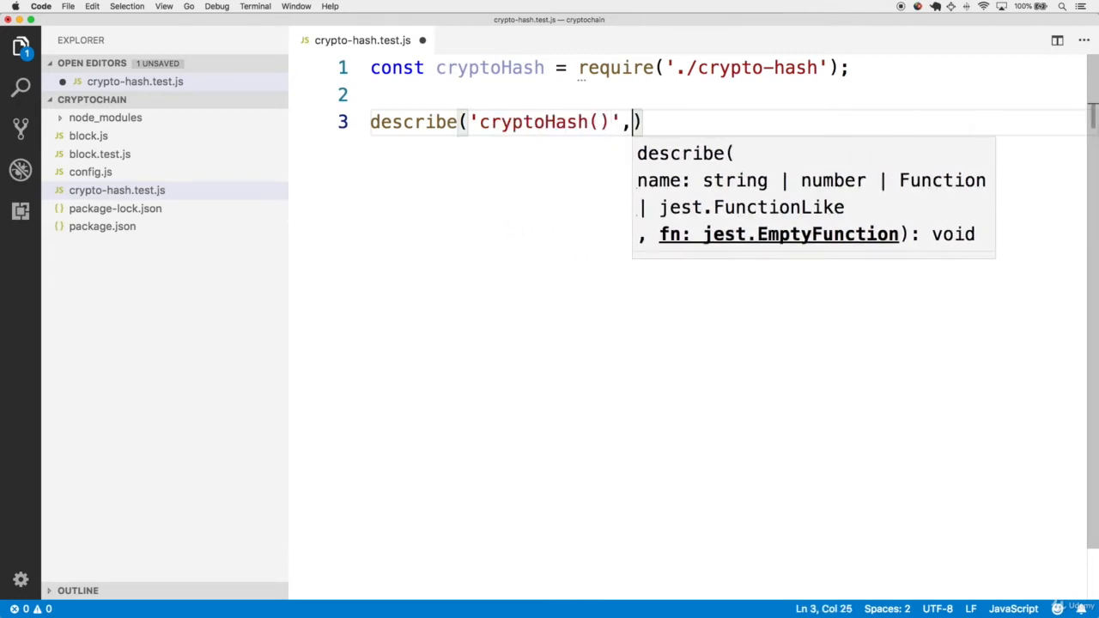
text(() =>)
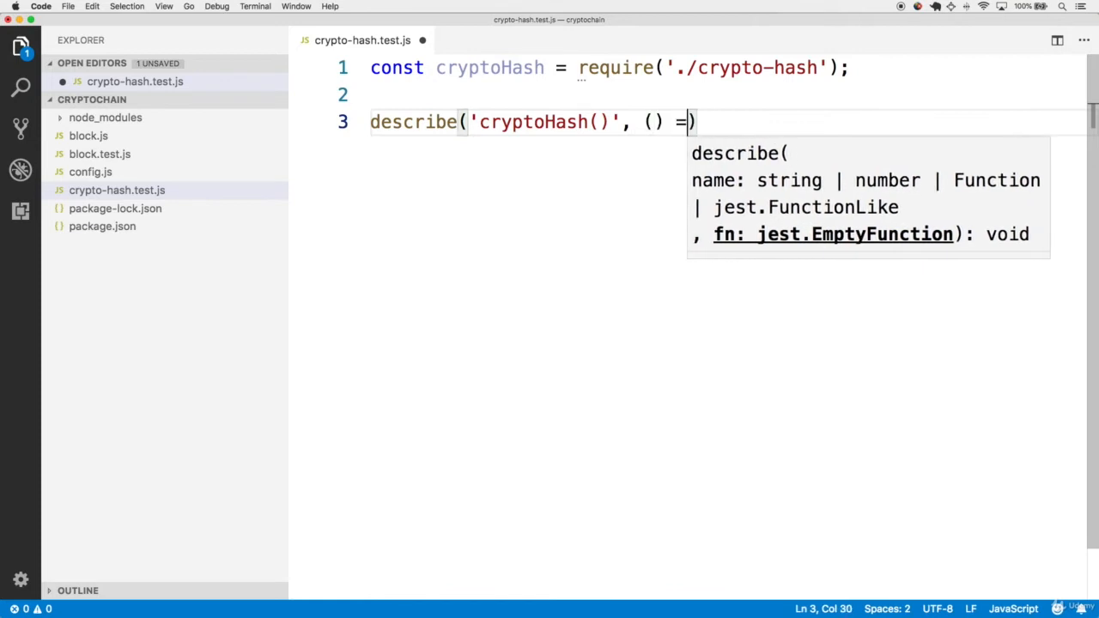
text(> {)
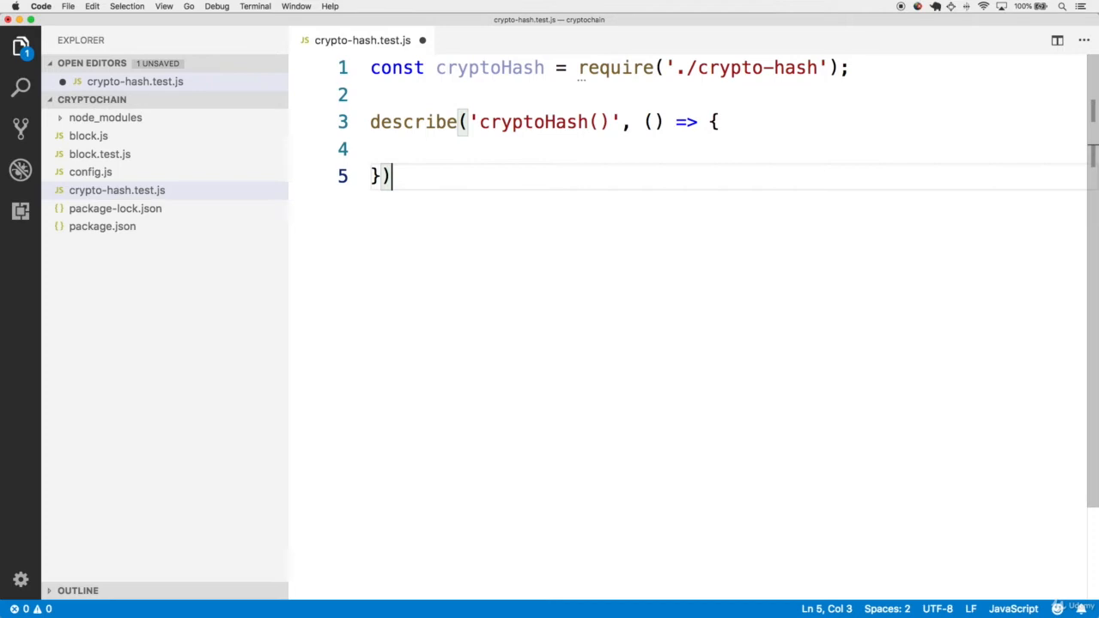
text(;)
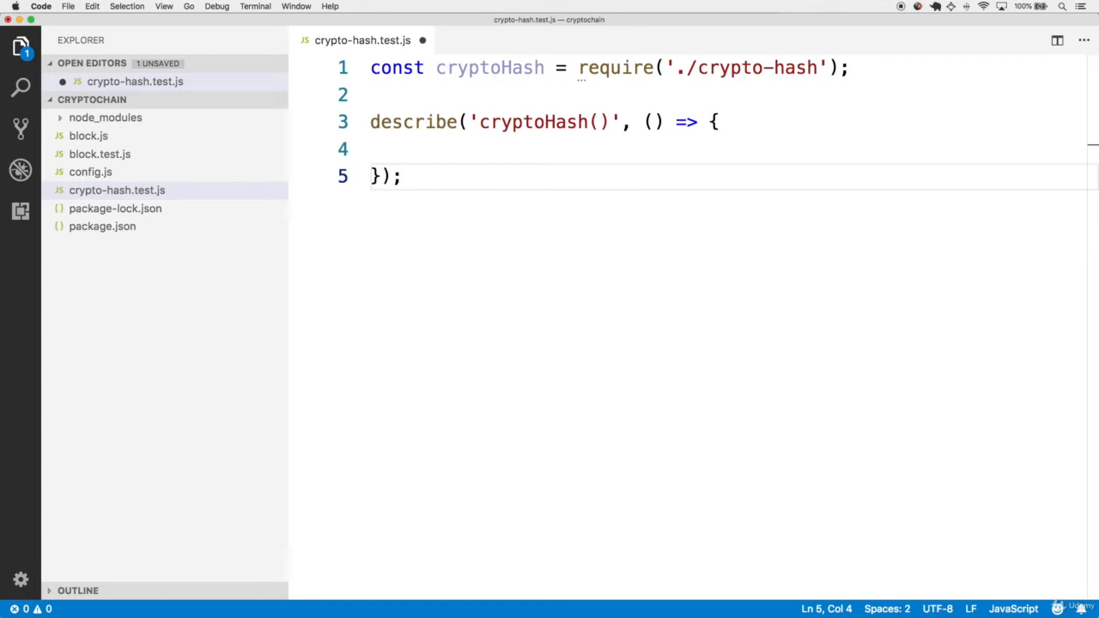
mouse_move(426, 202)
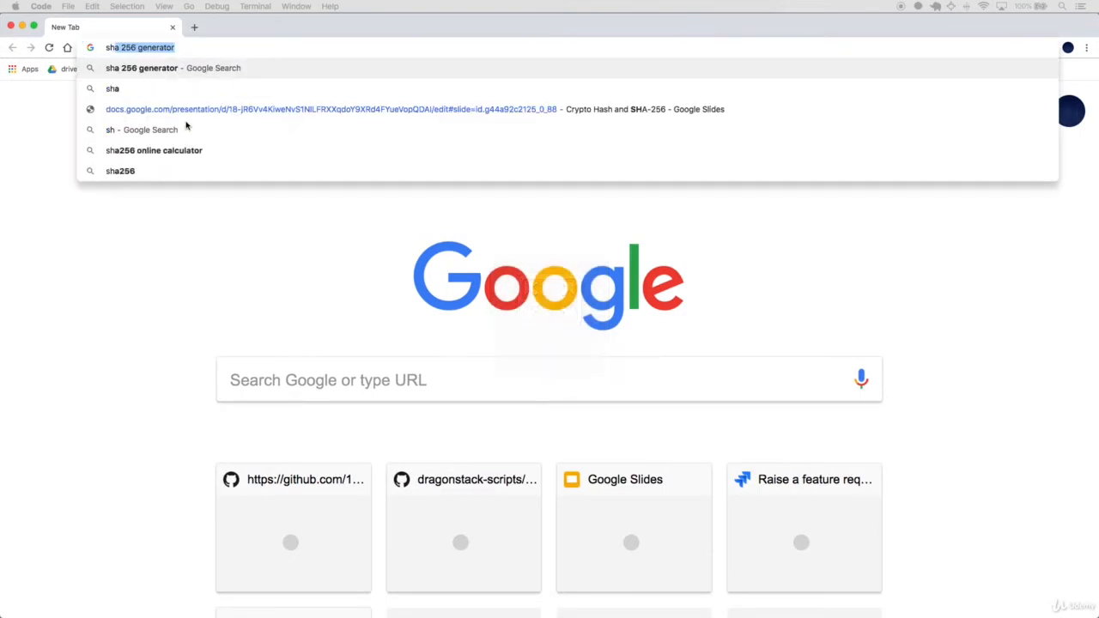
- Generate the SHA-256 hash of 'foo' with an online generator and open DevTools
text(sha256 generator)
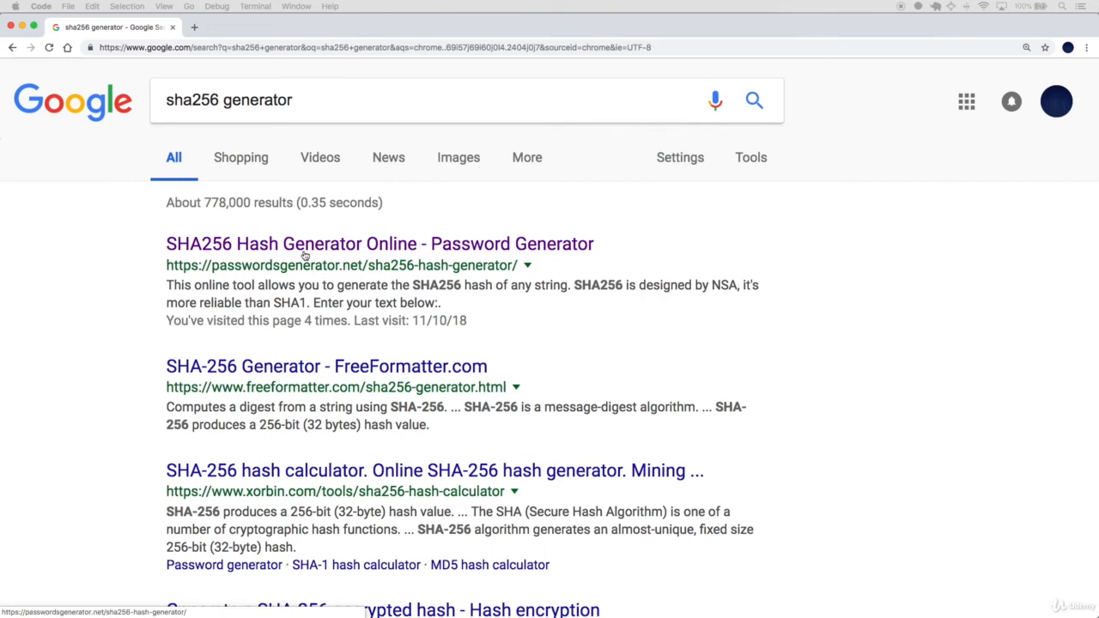
click(379, 244)
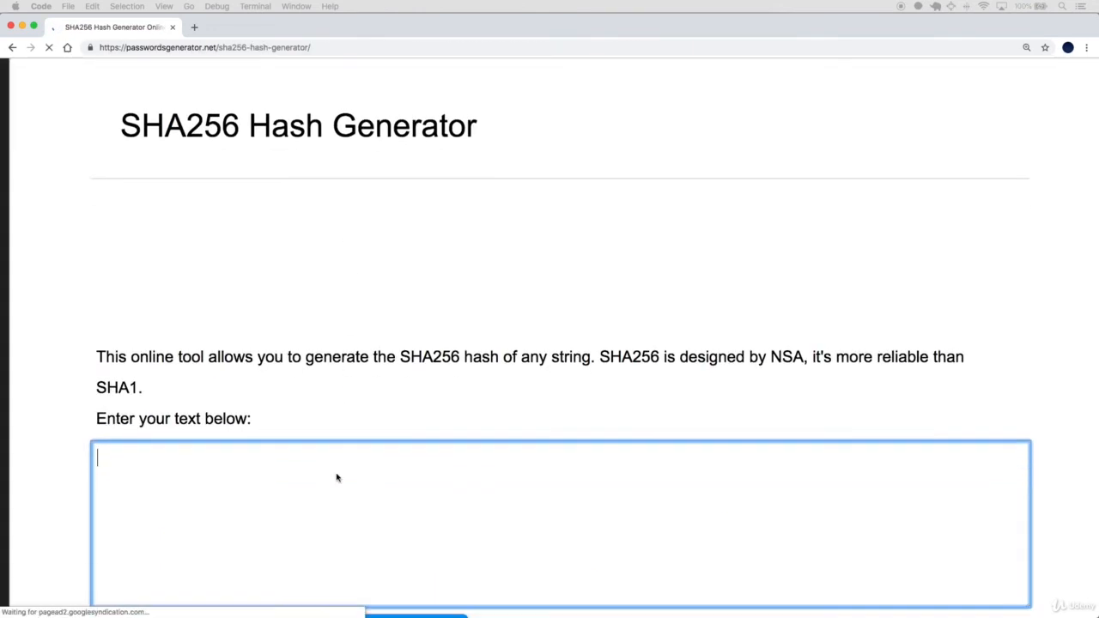
text(foo)
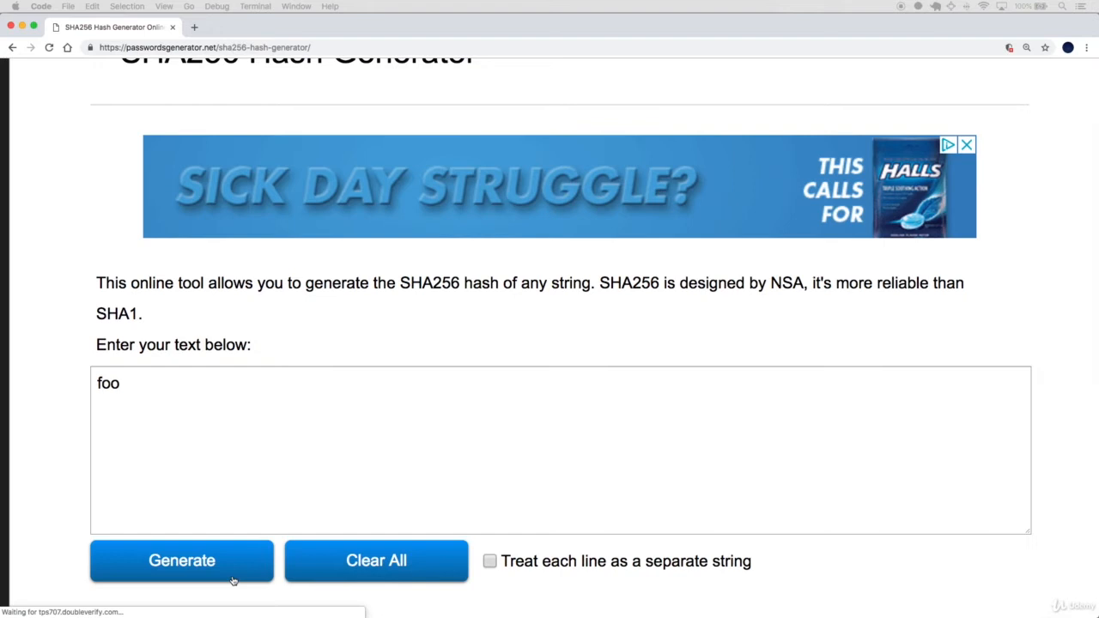
click(181, 560)
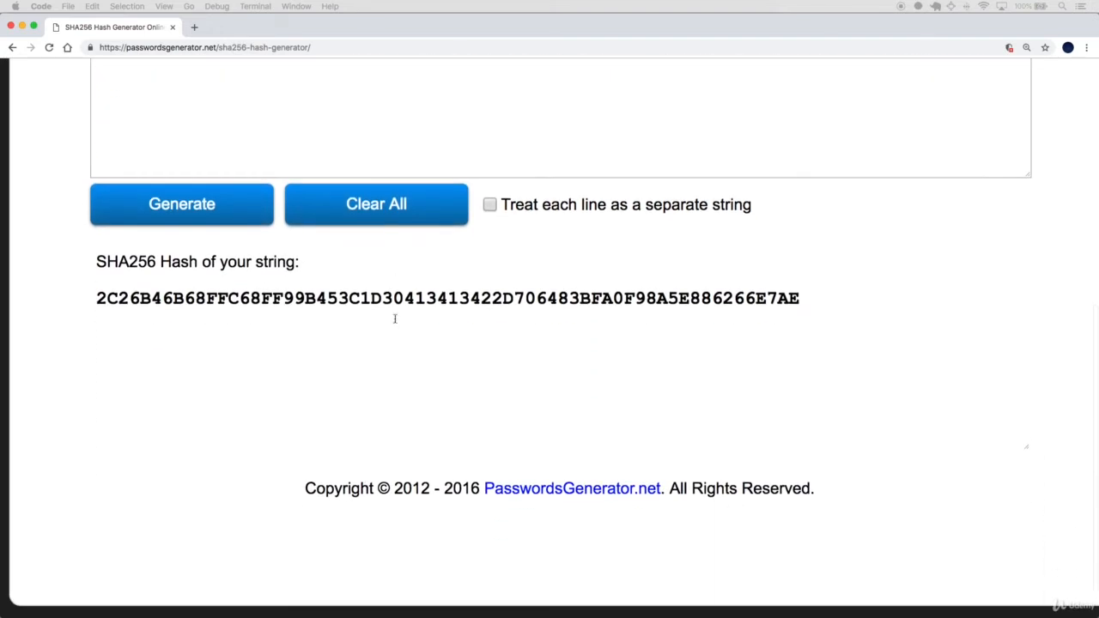
mouse_move(388, 280)
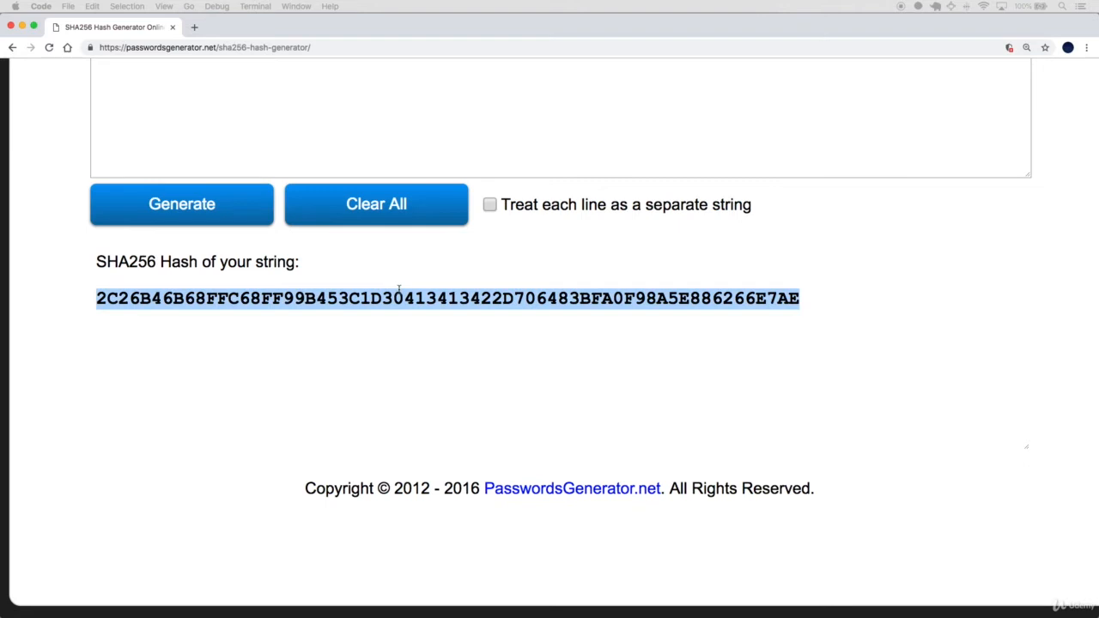
key(F12)
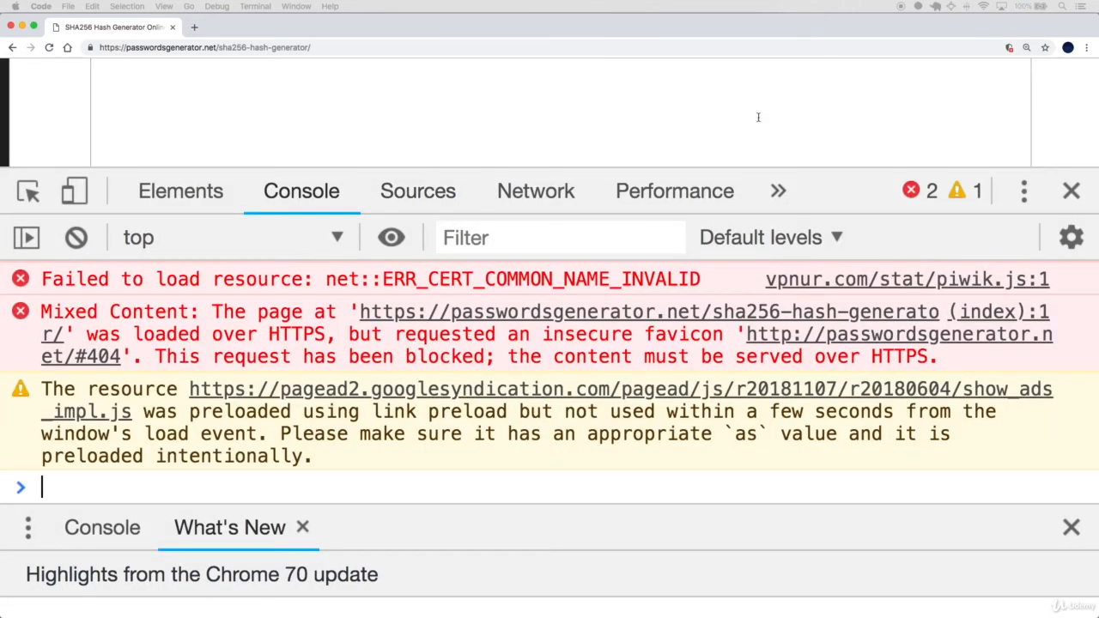
mouse_move(1046, 118)
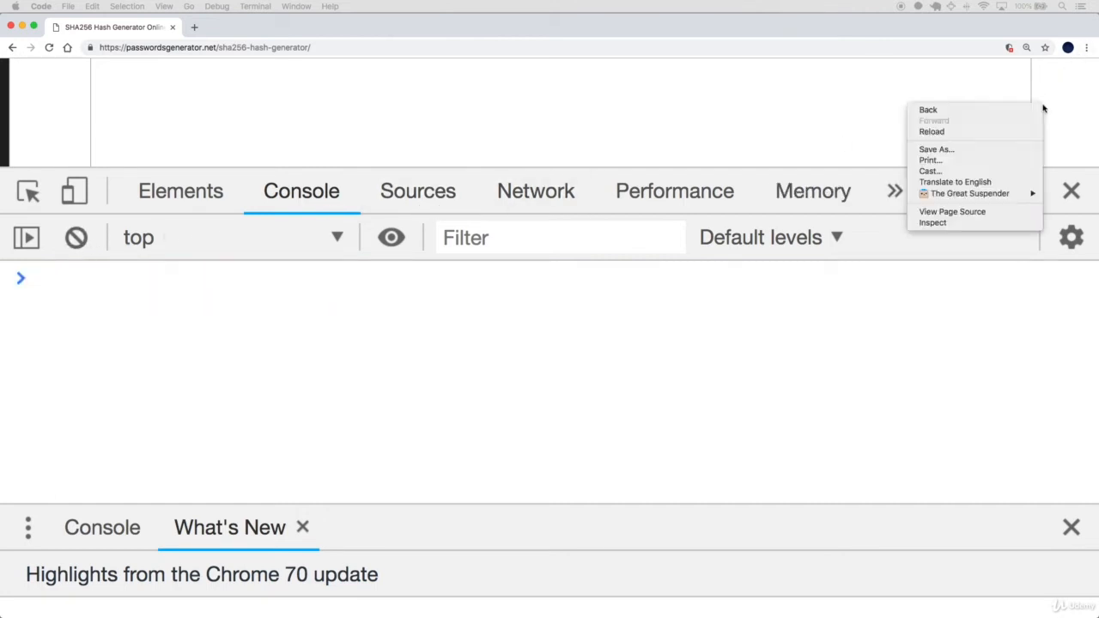
- Clear the console and evaluate the pasted foo hash as a quoted string
click(670, 309)
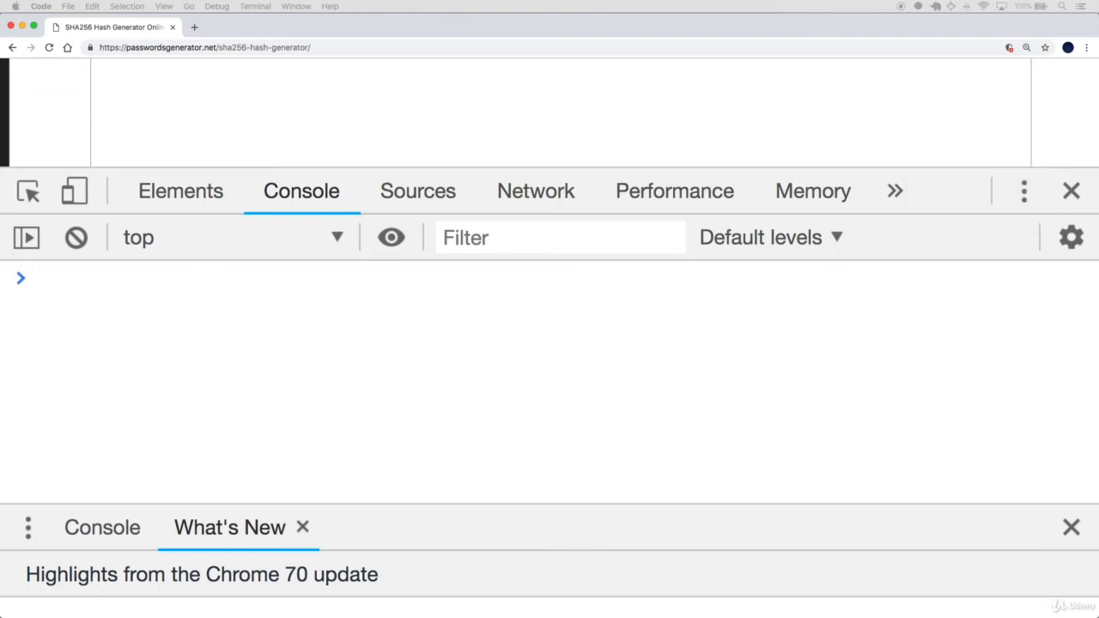
mouse_move(398, 349)
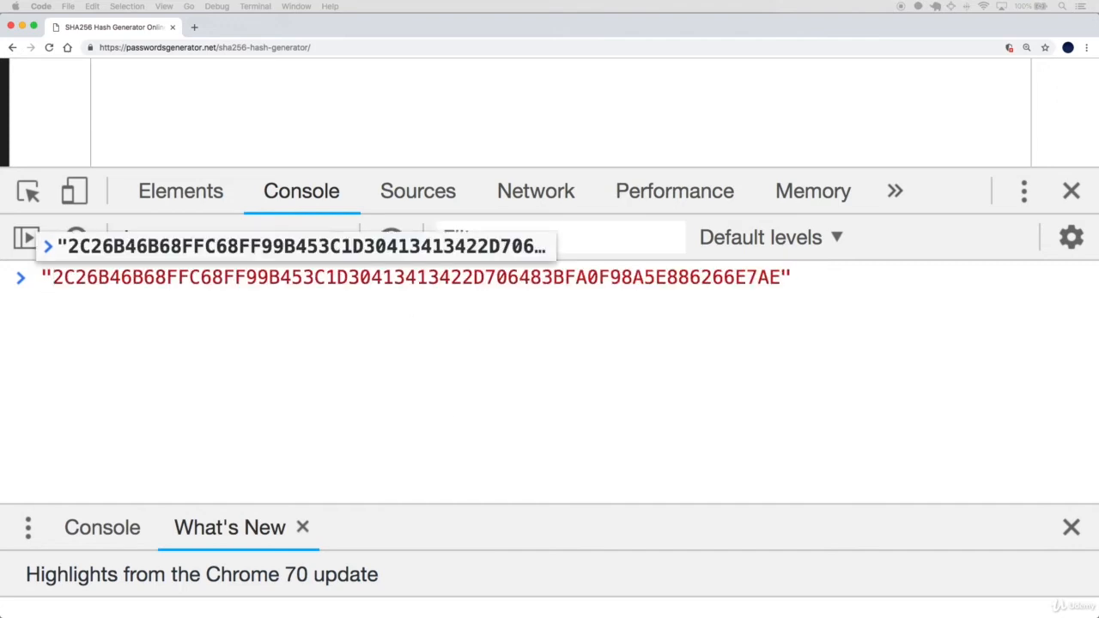
key(Return)
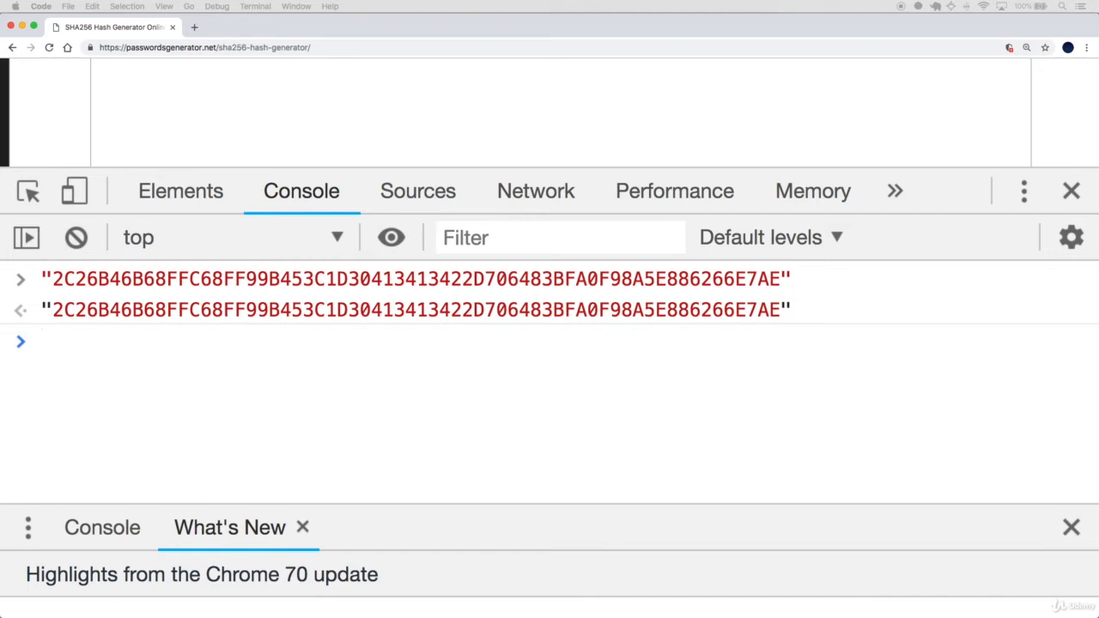
scroll(up, 3)
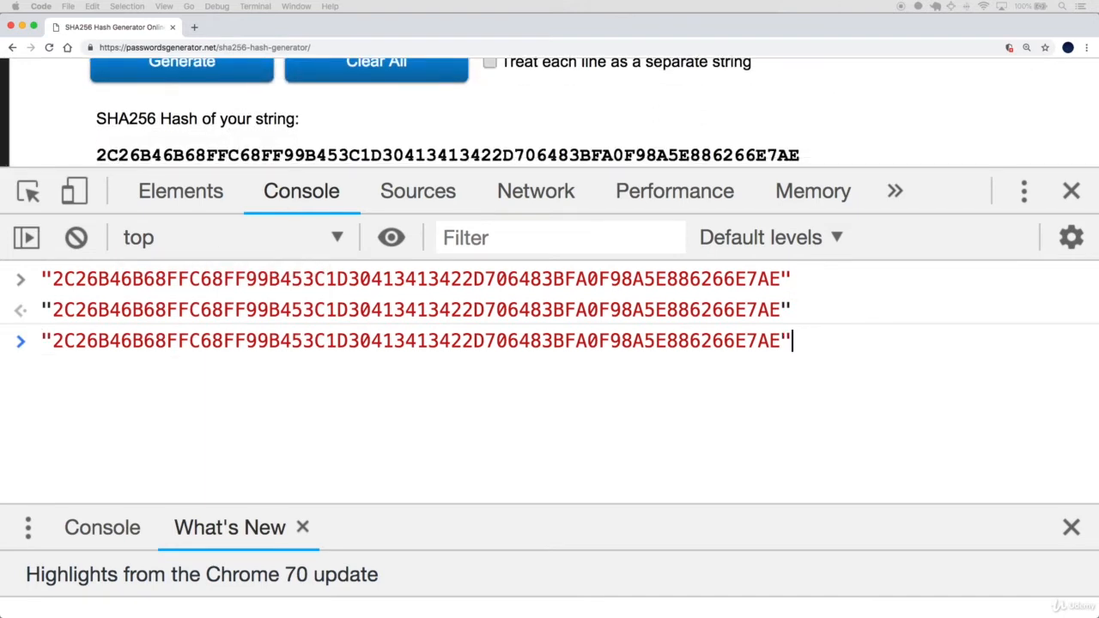
text(.to)
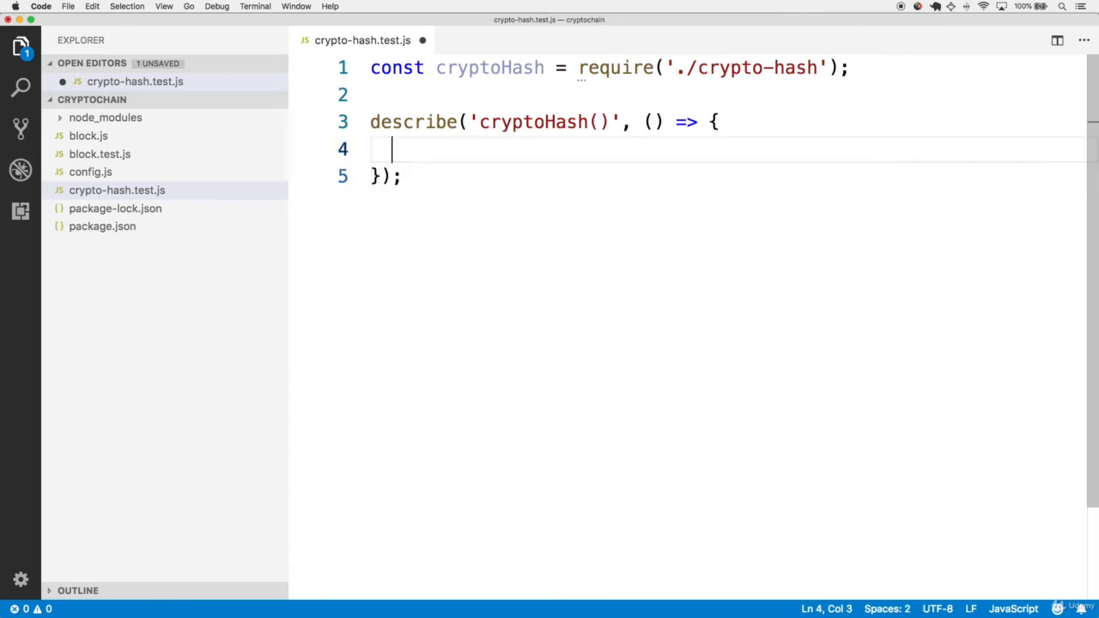
- Paste the foo hash and start the test 'generates a SHA-256 hashed output'
text(2c26b46b68ffc68ff99b453c1d30413413422d706483bfa0f98a5e886266e7ae)
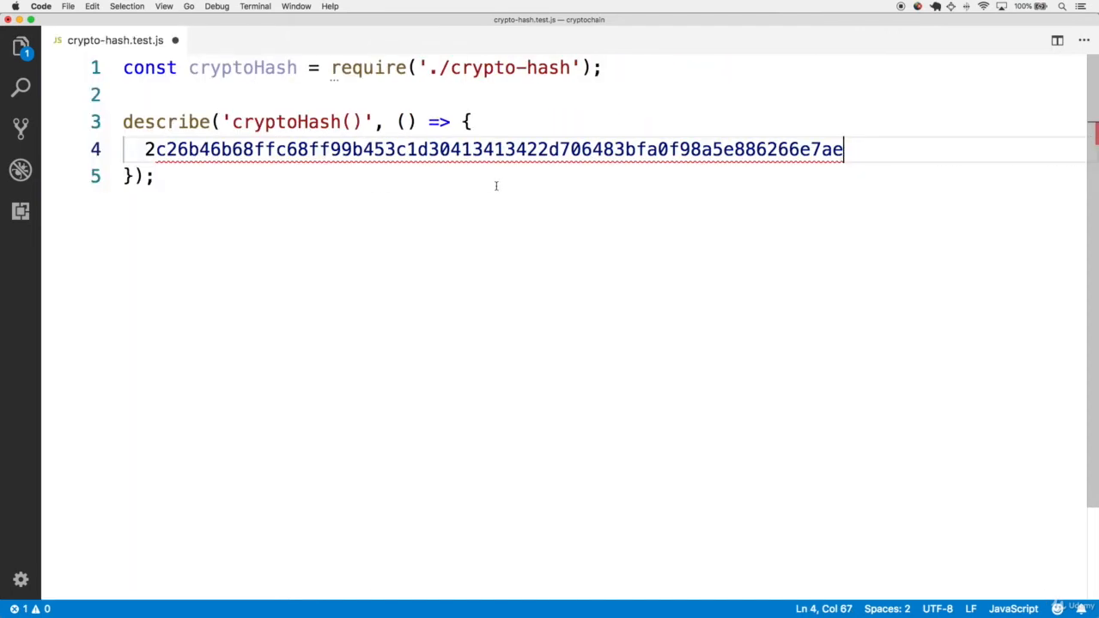
key(enter)
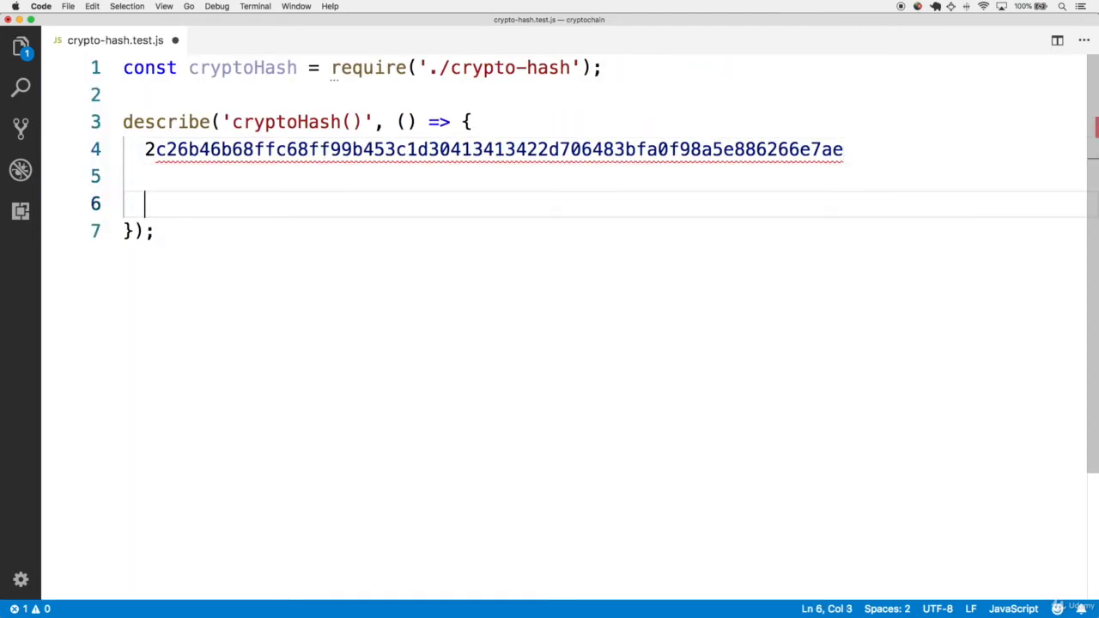
text(it('gen'))
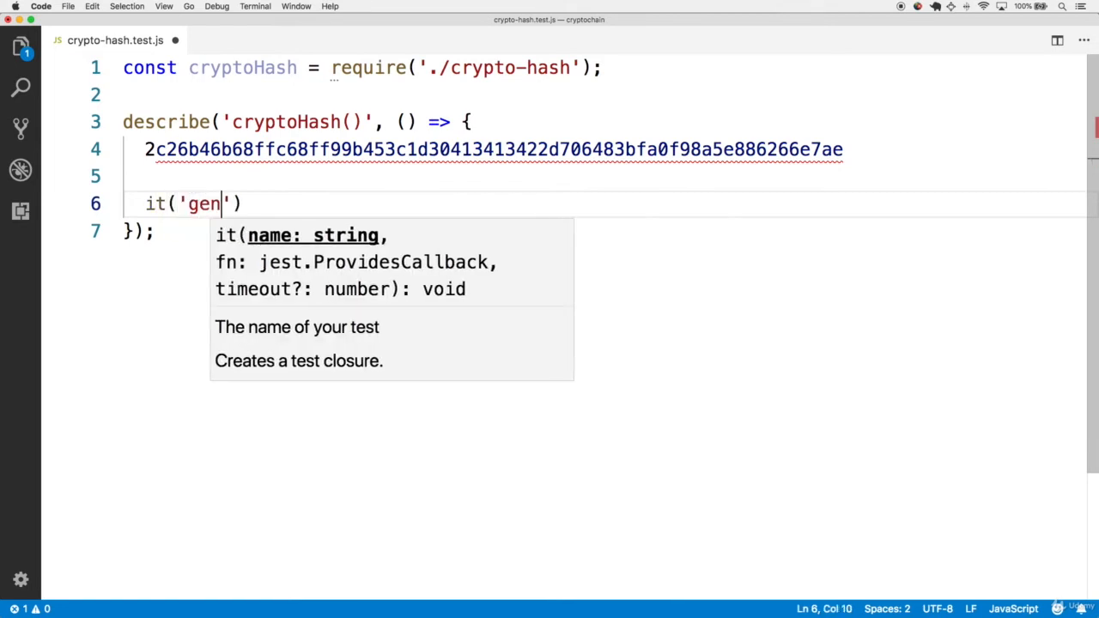
text(erates a S)
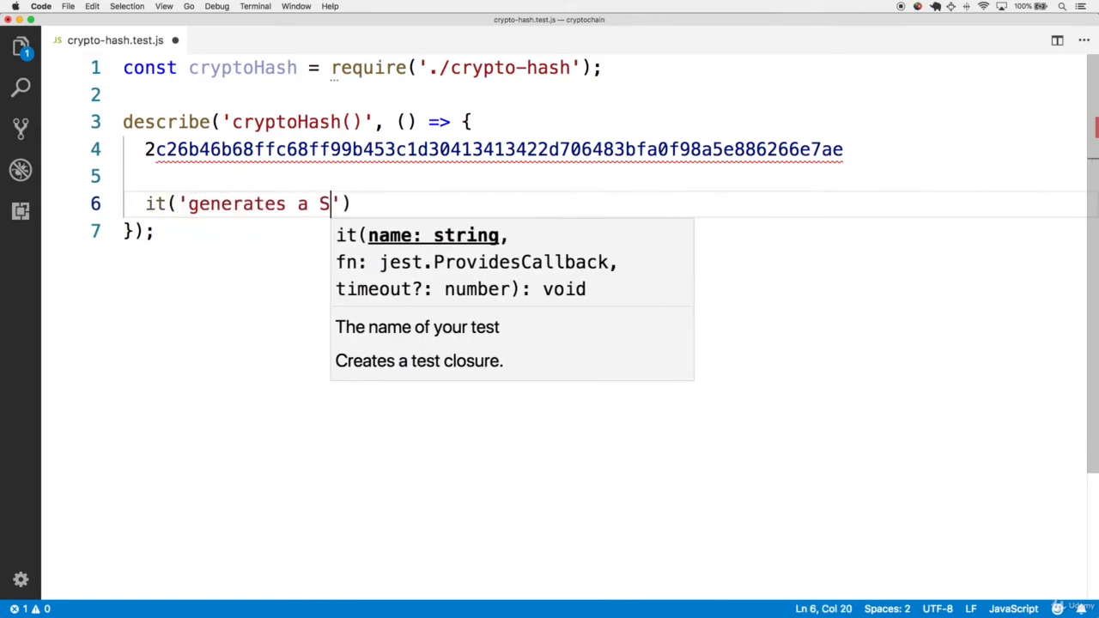
text(HA-2)
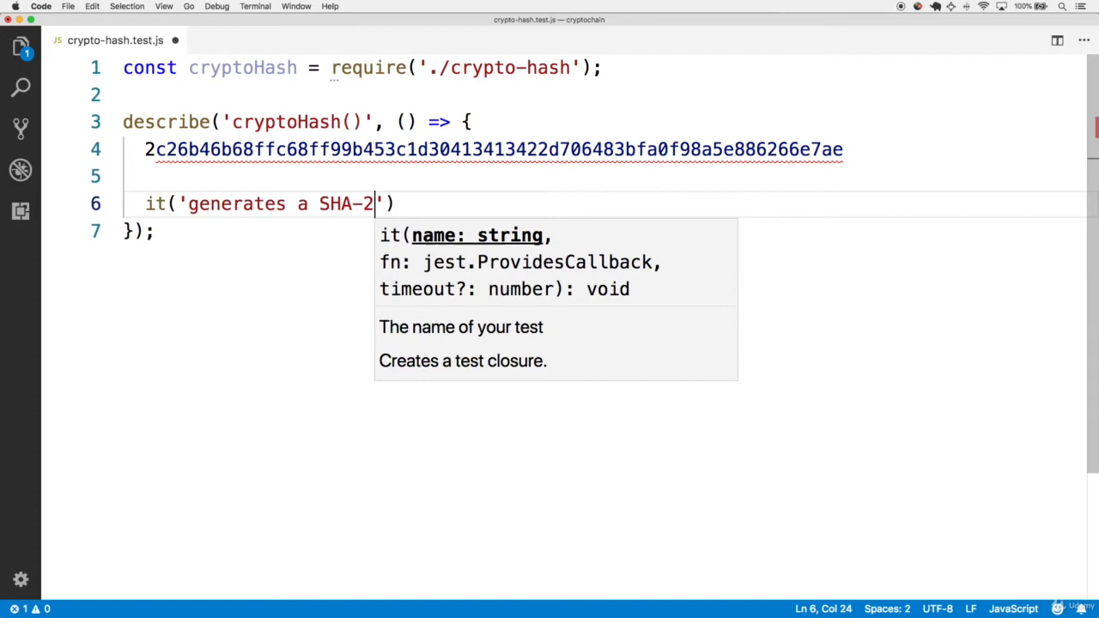
text(56 hashed output)
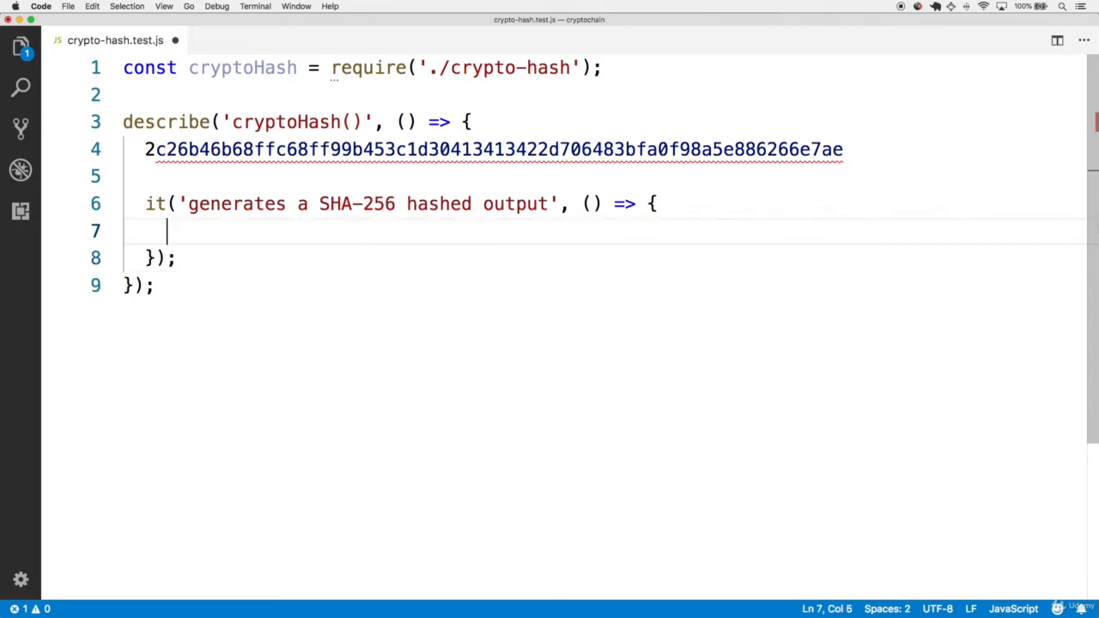
- Expect cryptoHash('foo') toEqual the pasted hash, removing the leftover hash line
text(expect(cryptoHash)
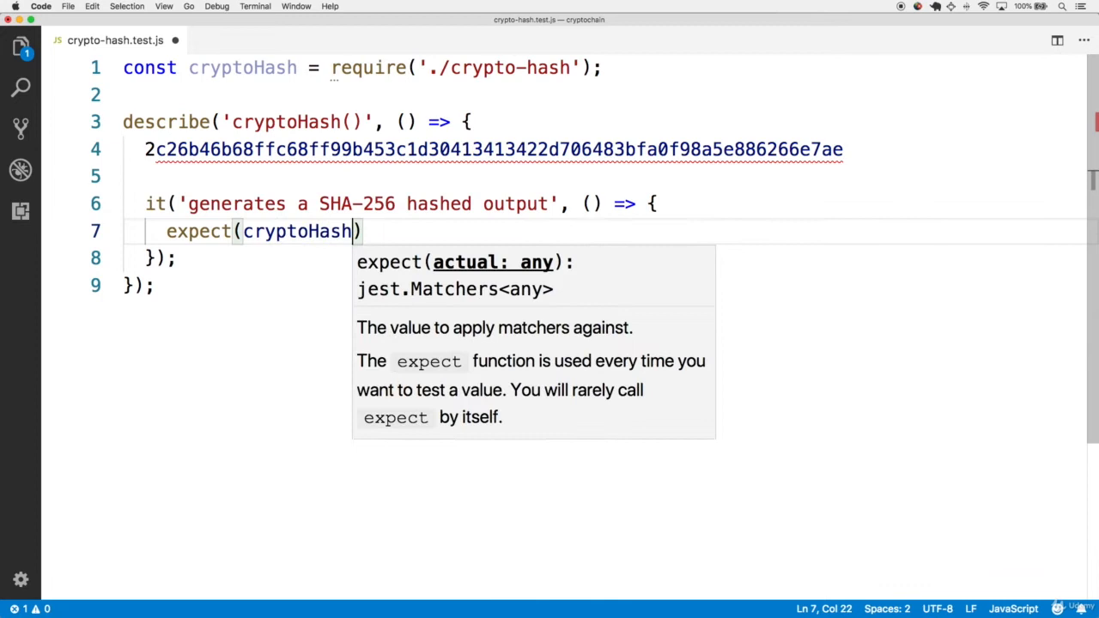
text(('foo'))
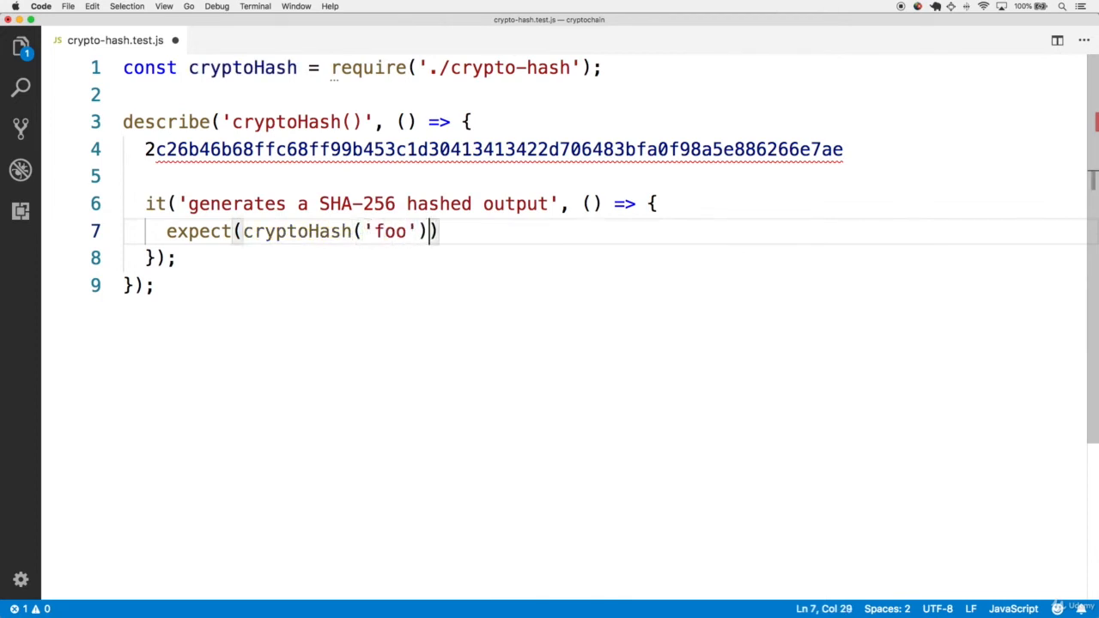
text(.toEqual()
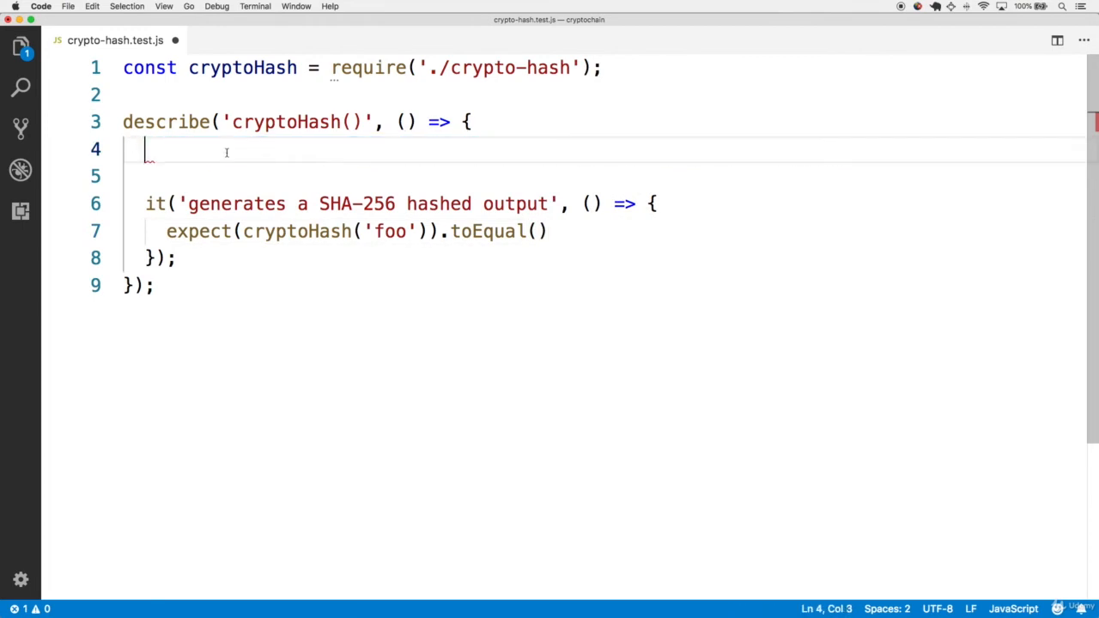
key(Backspace)
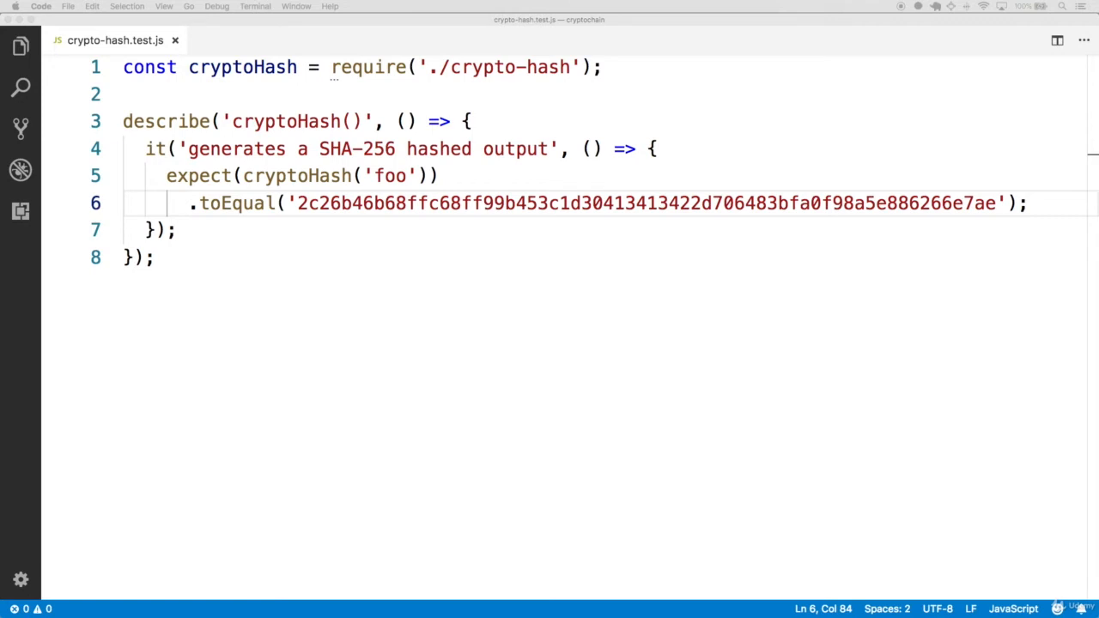
- Add the test 'produces the same hash with the same input arguments in any order'
click(214, 257)
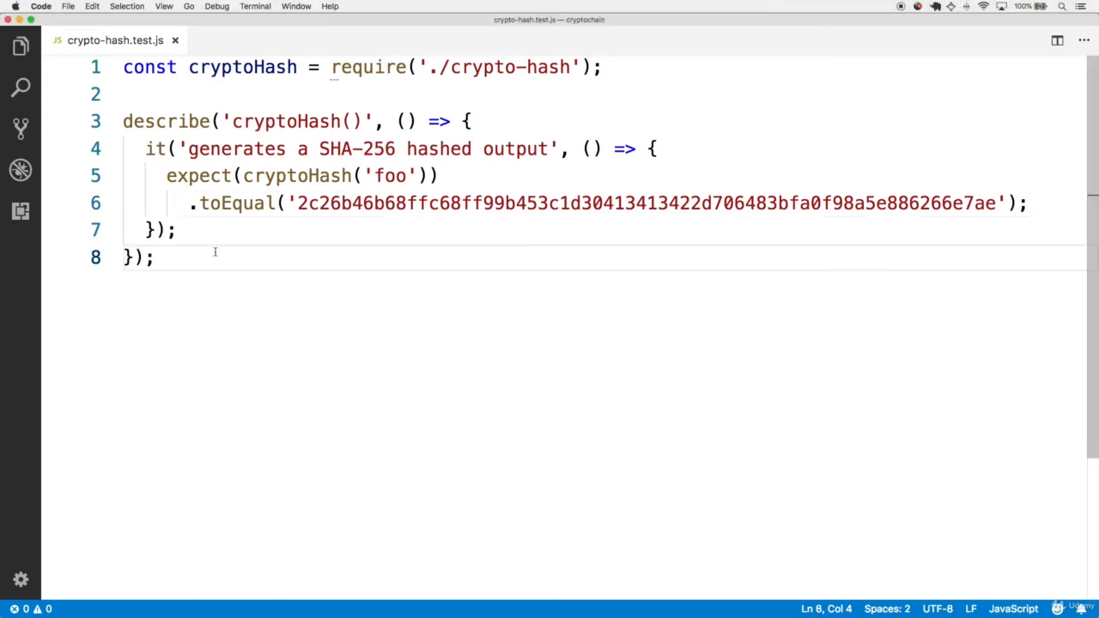
text(it('produces)
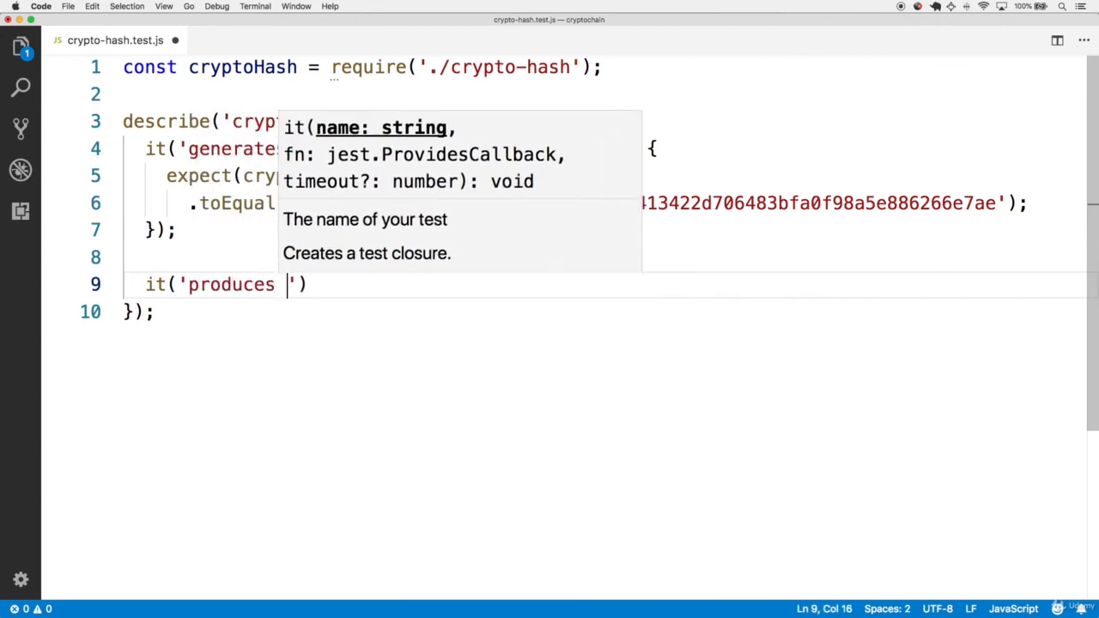
text(the same hash with the same)
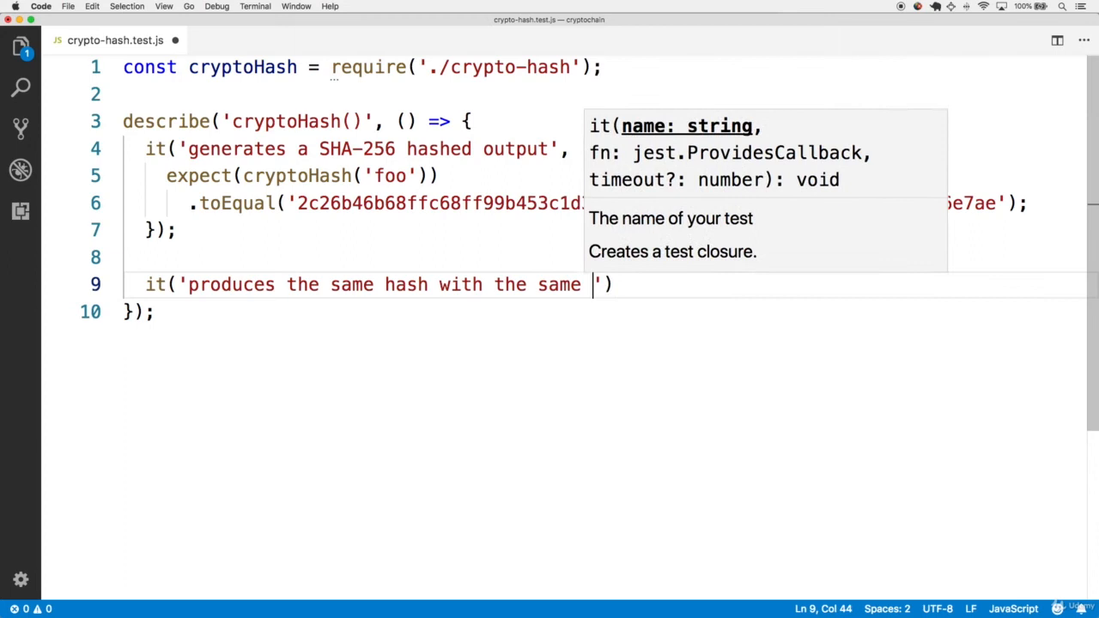
text(input arguments in any order)
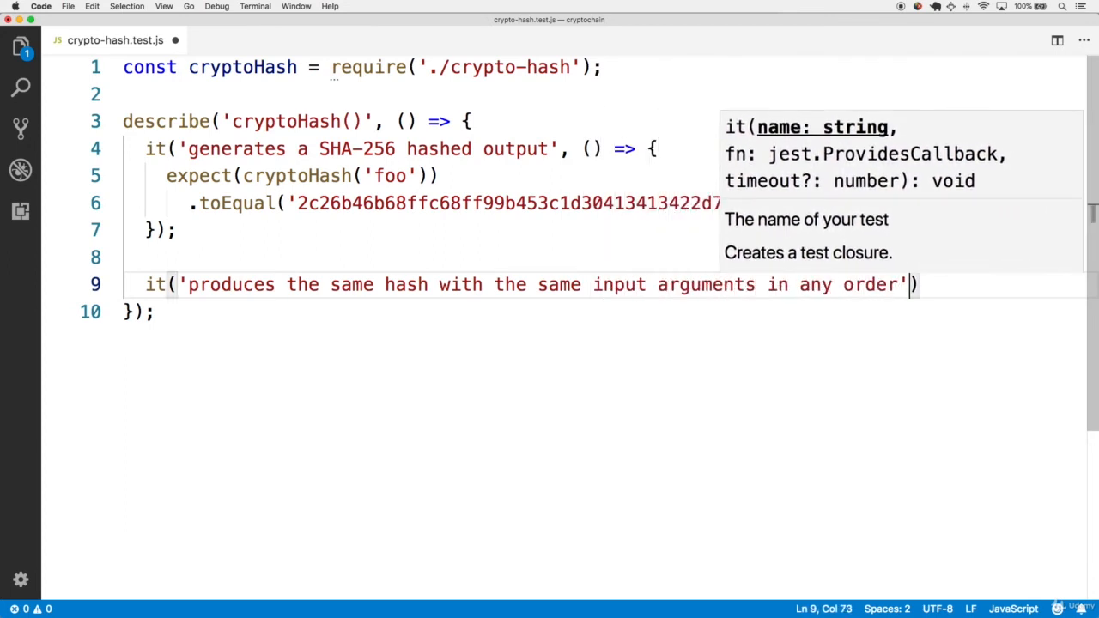
text(, () => {}))
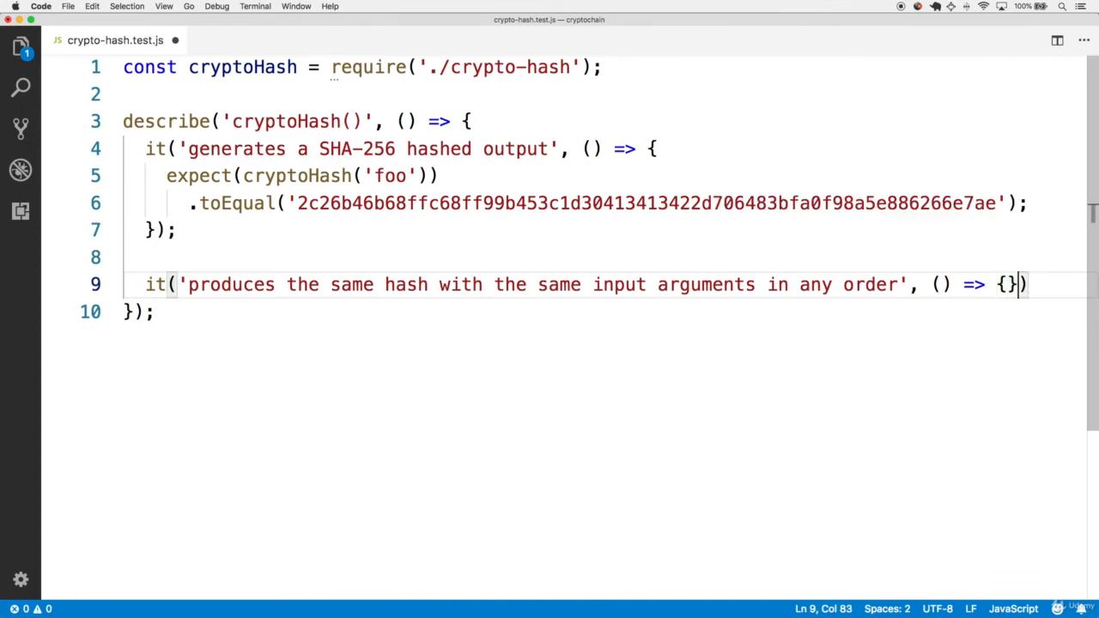
- Expect cryptoHash('one','two','three') toEqual cryptoHash('three','one','two'), split over two lines
text(expect(cryptoHash('one)
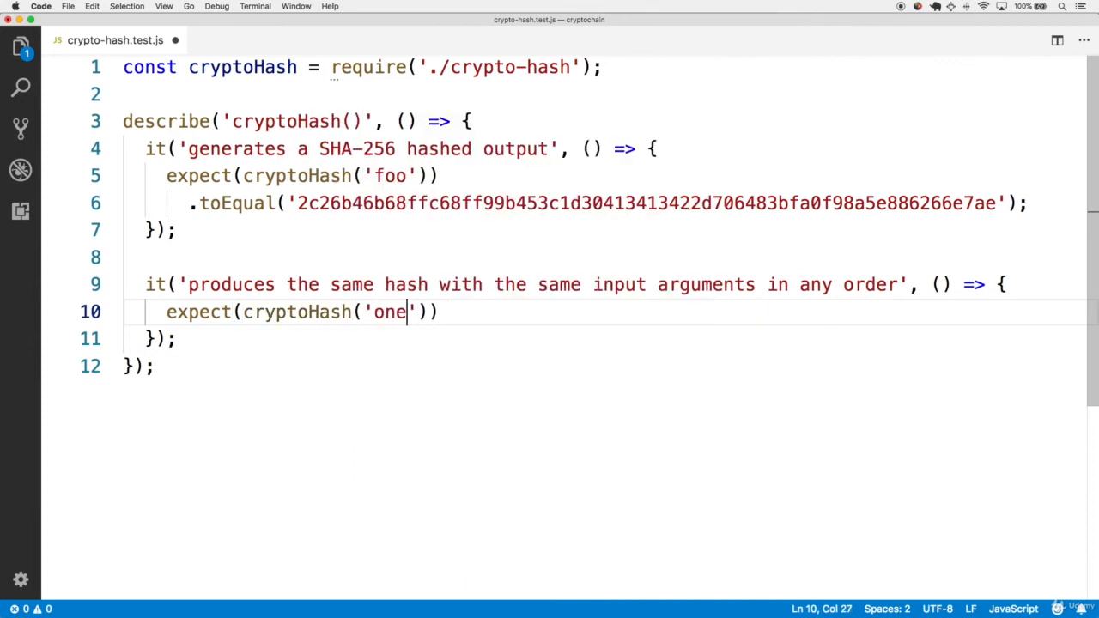
text(, 'tw')
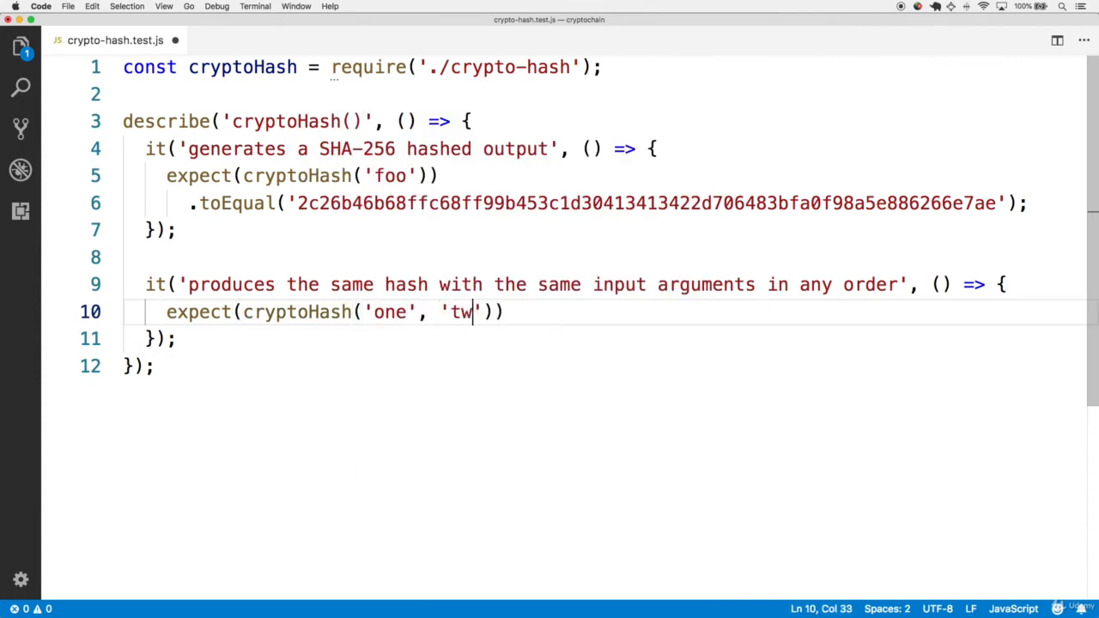
text(o', 'trhe)
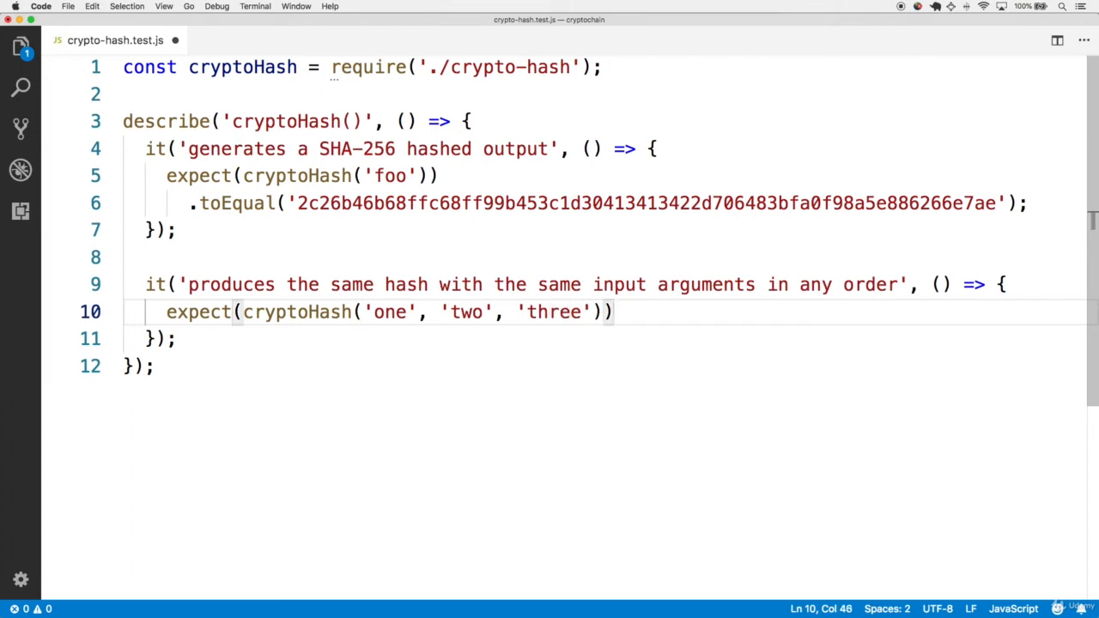
text(.to)
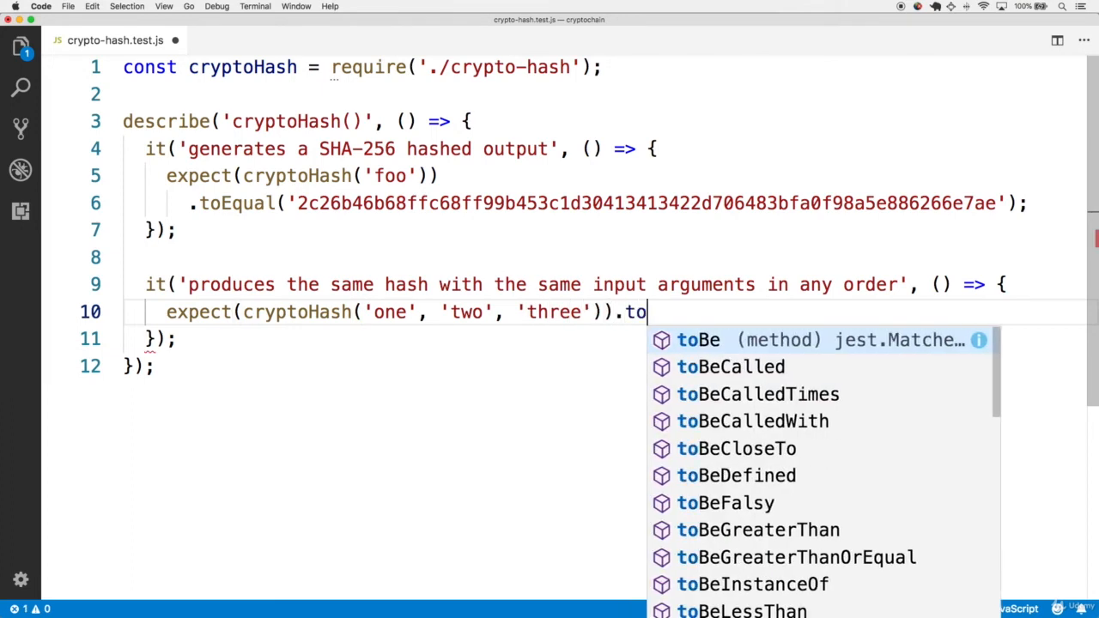
text(Equal(cryptoHash(')
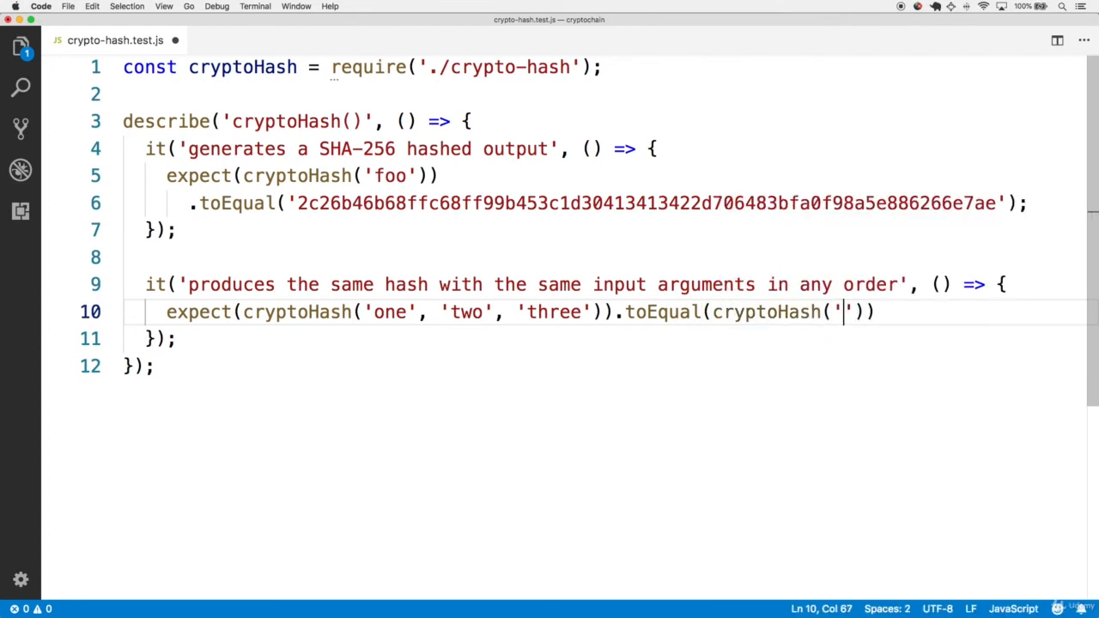
text(three', 'one', 'two)
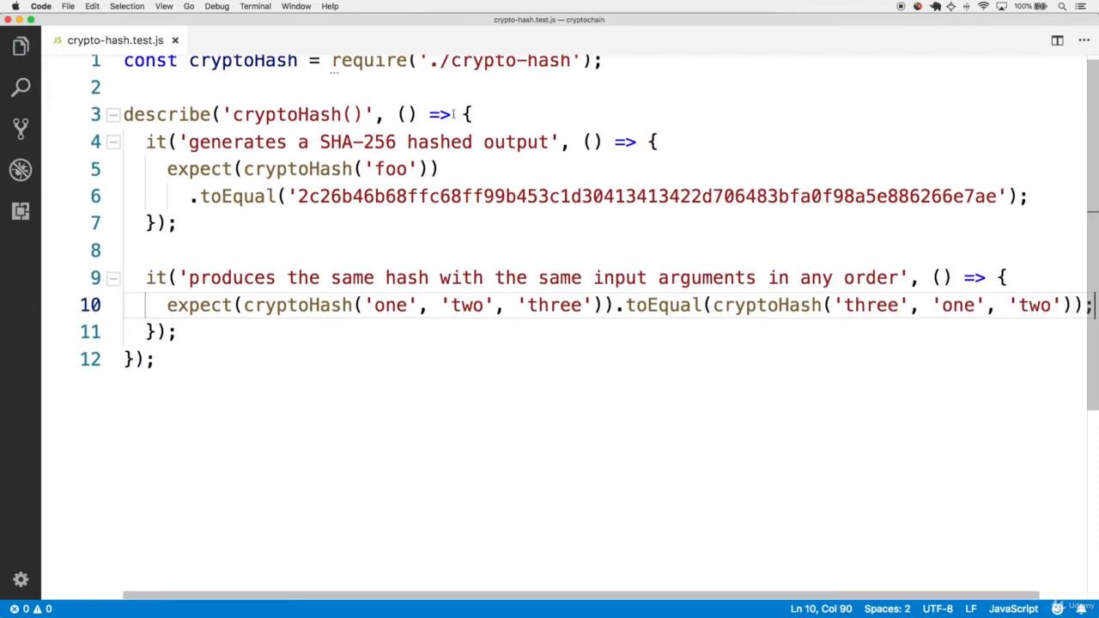
key(Enter)
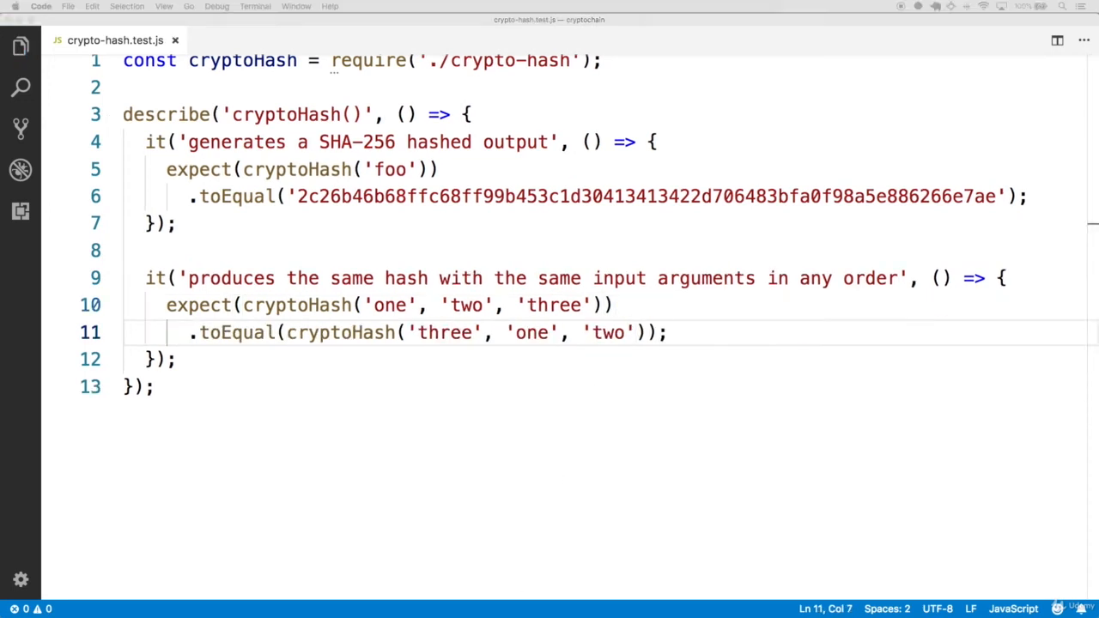
mouse_move(454, 366)
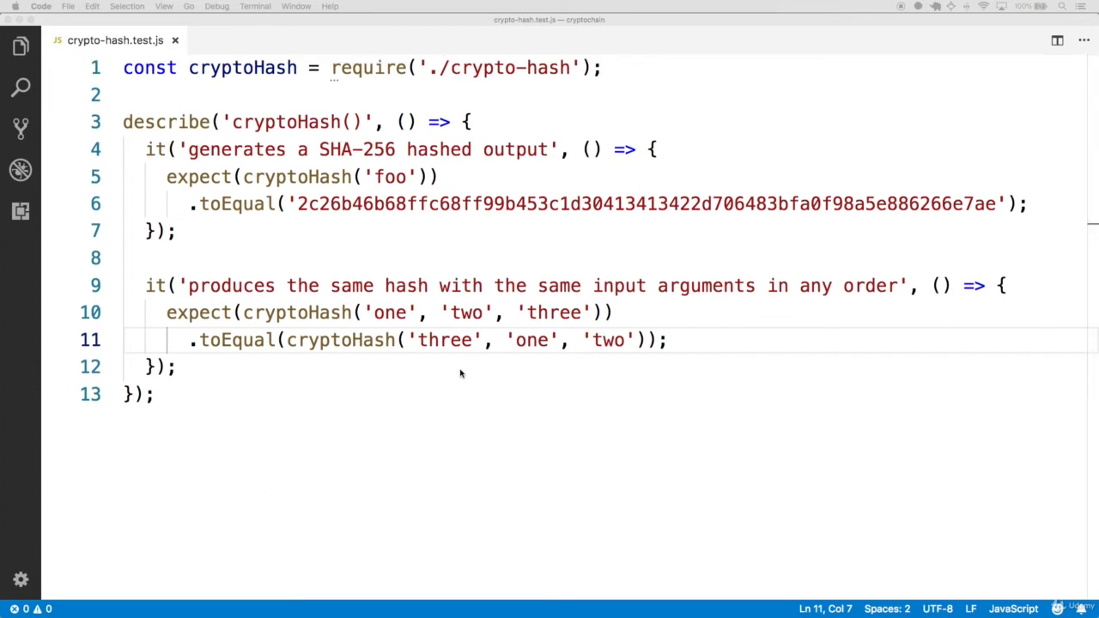
mouse_move(461, 374)
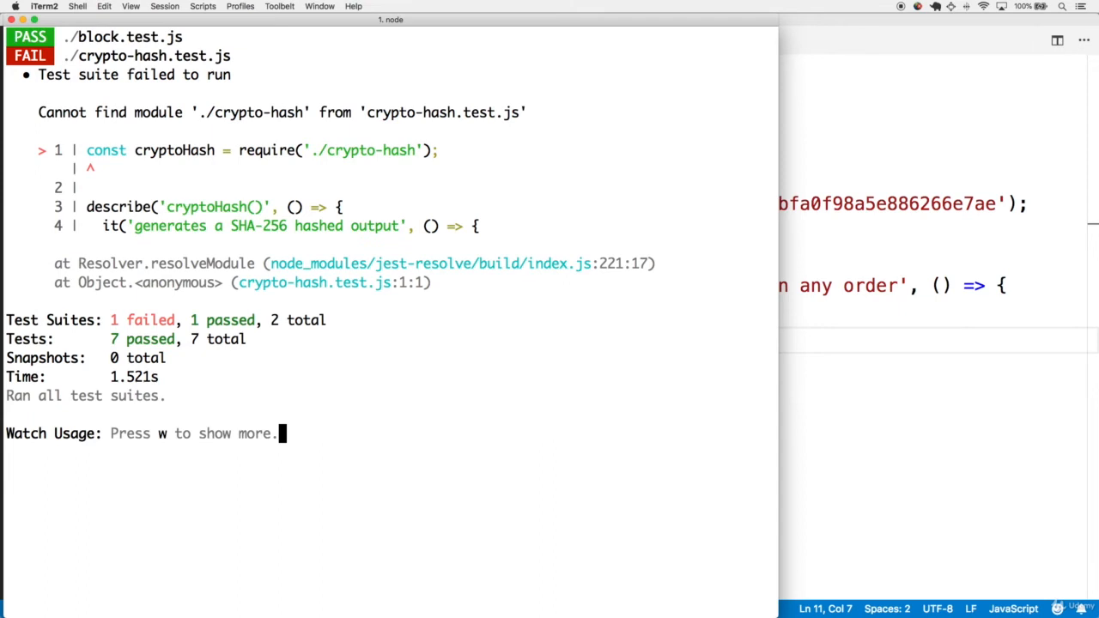
mouse_move(829, 138)
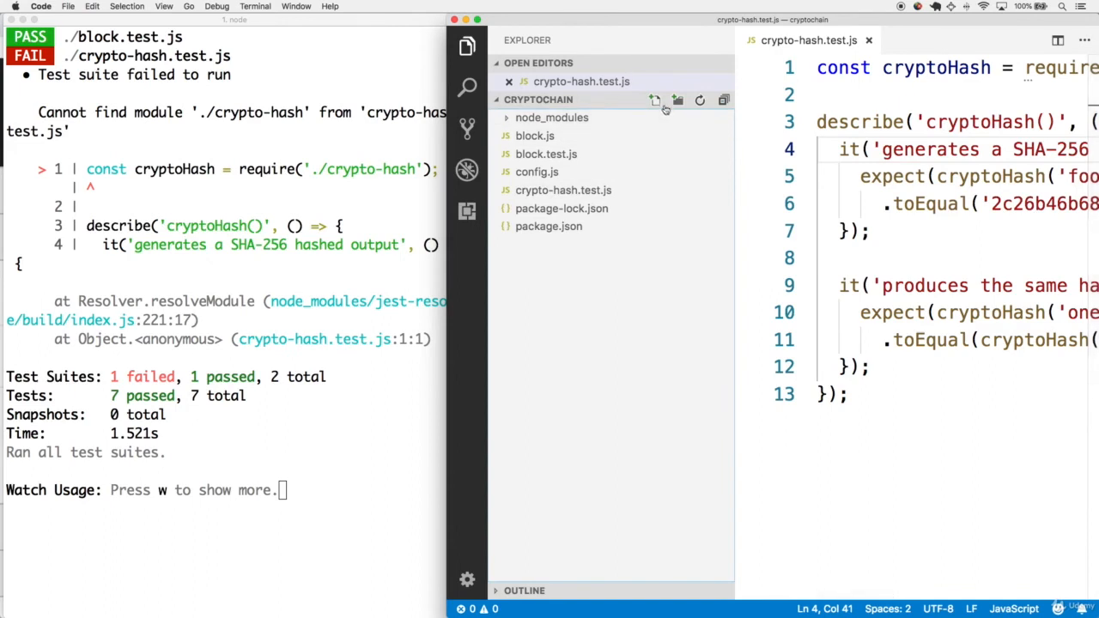
- Create crypto-hash.js with an empty cryptoHash arrow function exported via module.exports
click(654, 100)
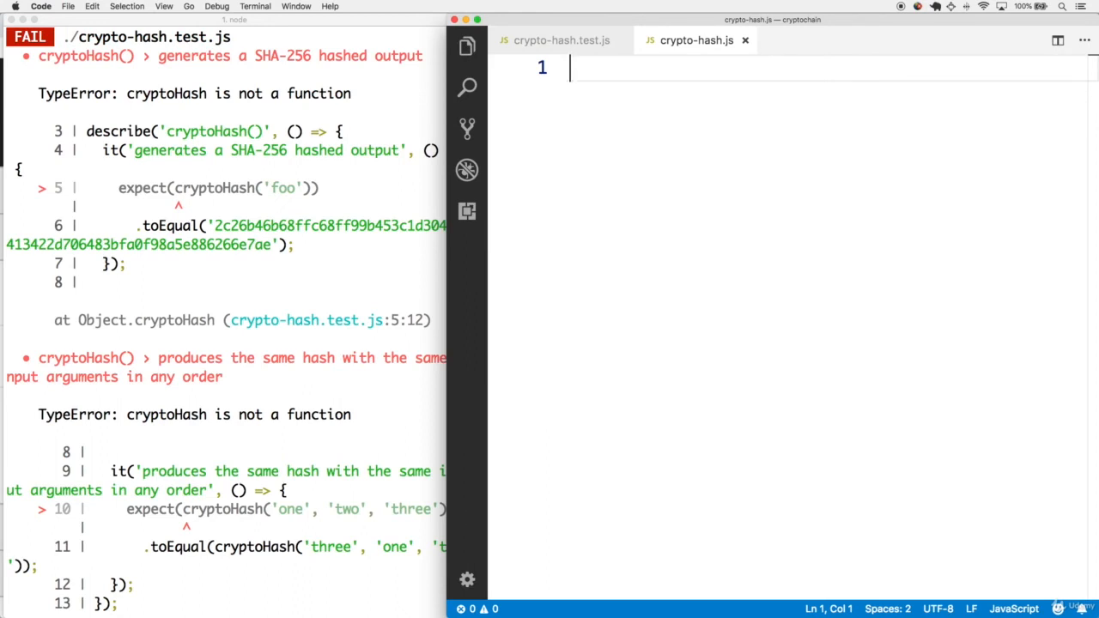
text(const cr)
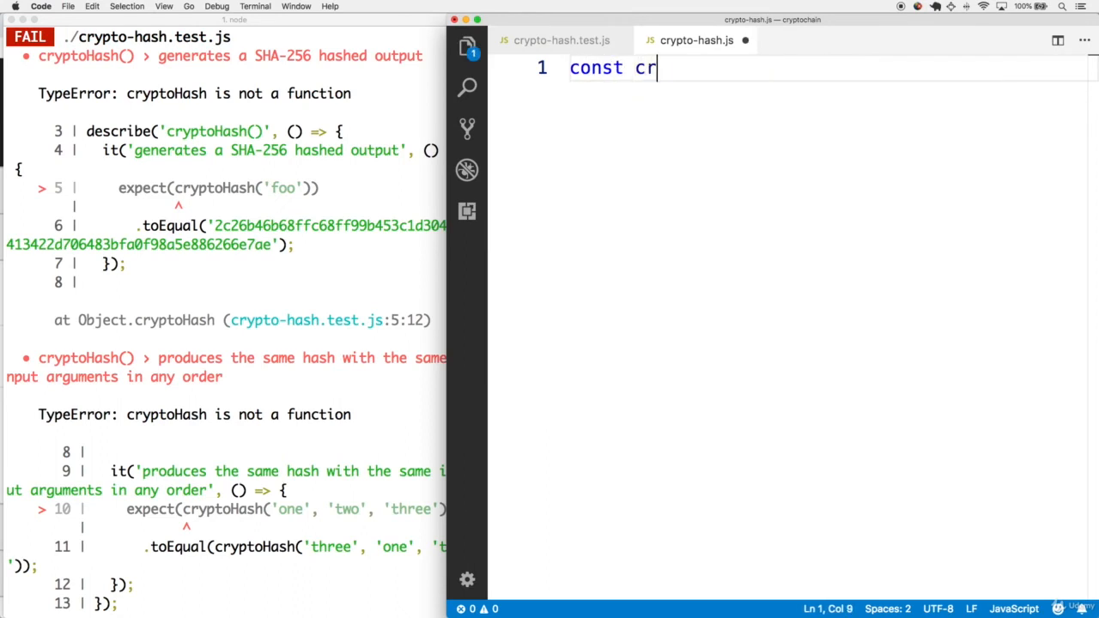
text(yptoHash)
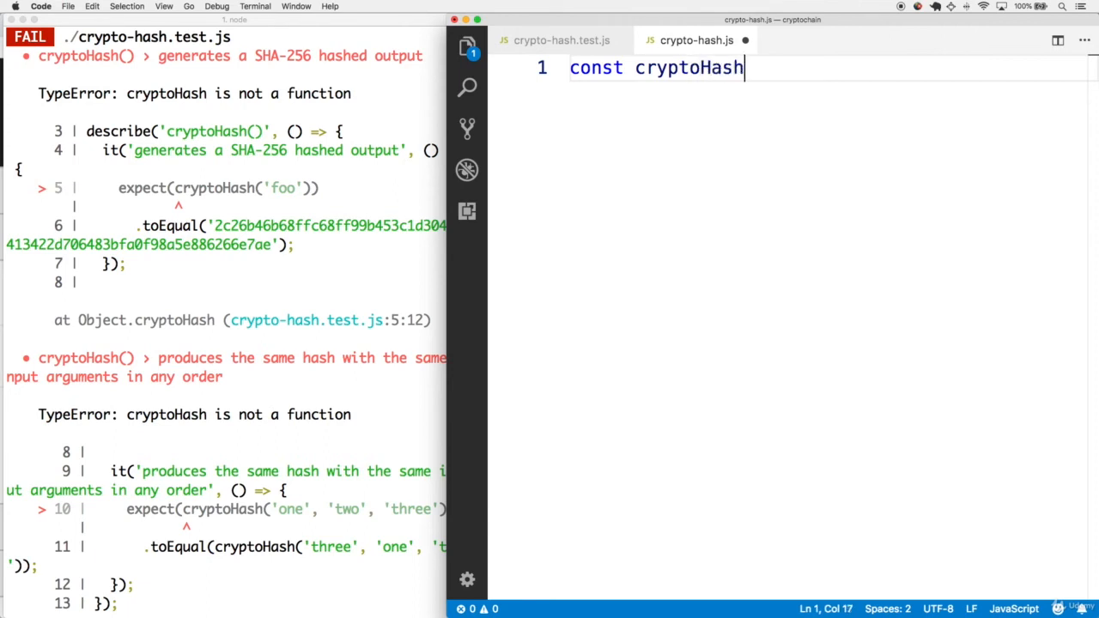
text(= () => {};)
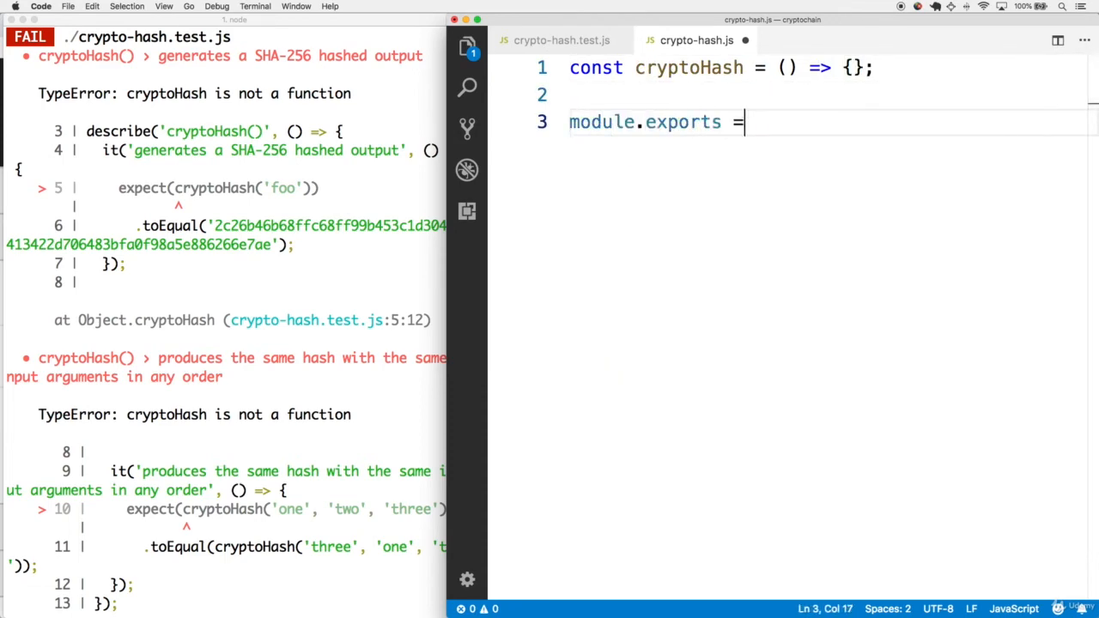
text(cryptoHash;)
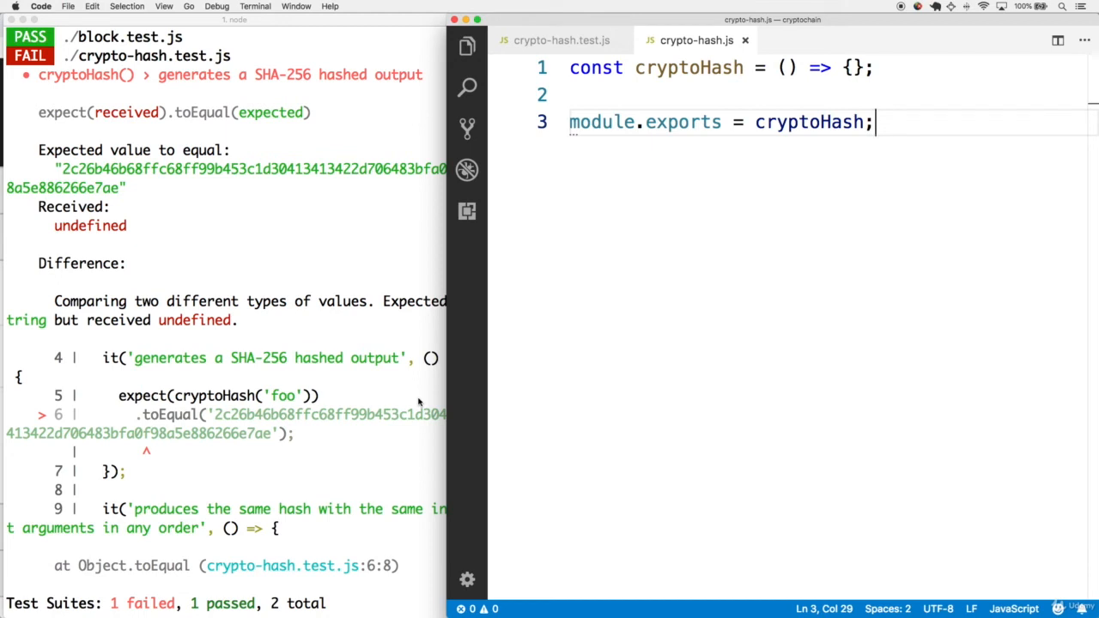
mouse_move(901, 84)
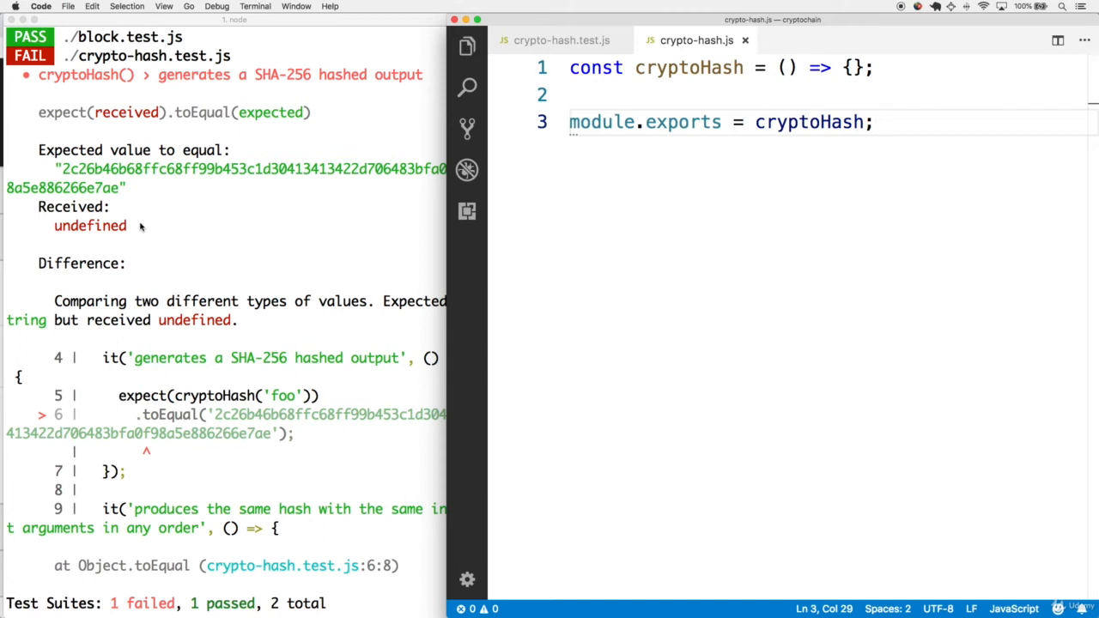
mouse_move(240, 350)
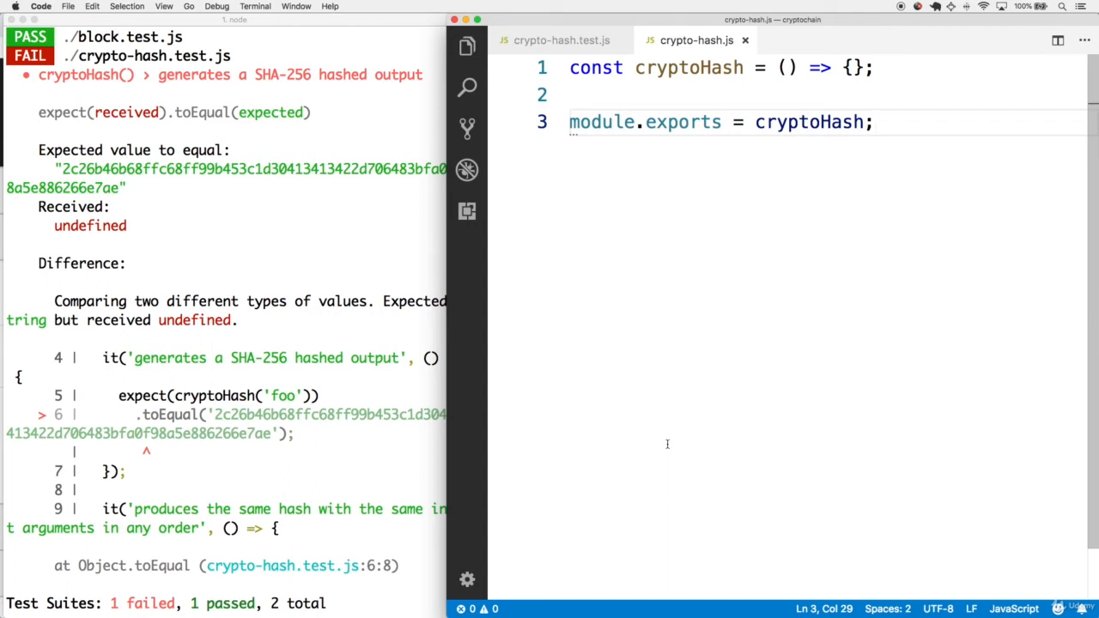
- Click into the cryptoHash definition line in crypto-hash.js
click(805, 68)
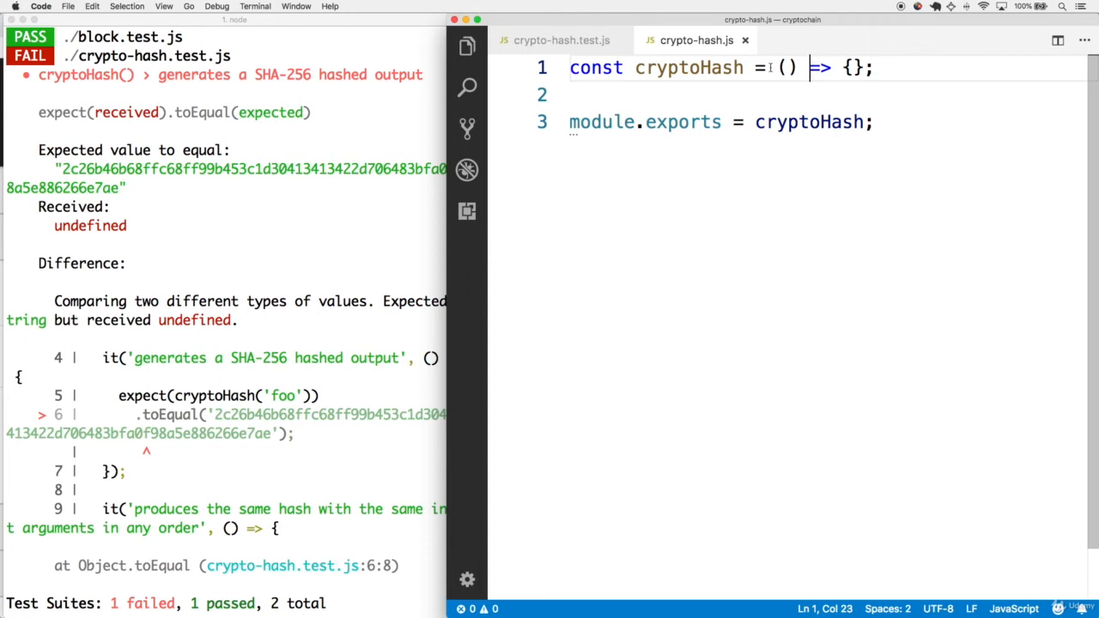
- Give cryptoHash a rest parameter ...inputs and open its body onto separate lines
click(782, 68)
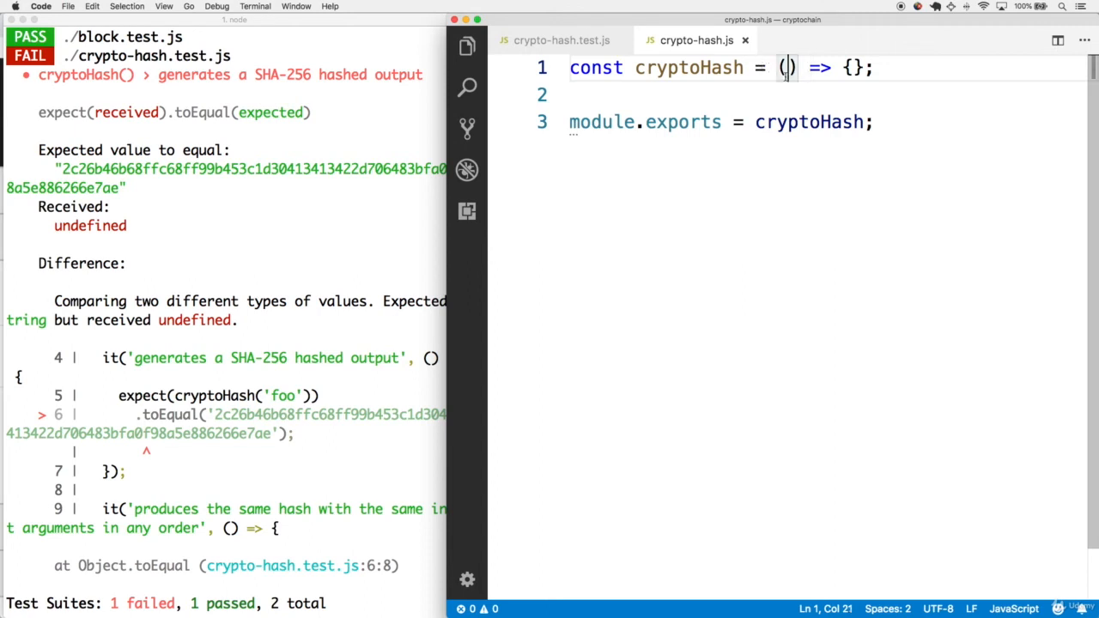
text(...)
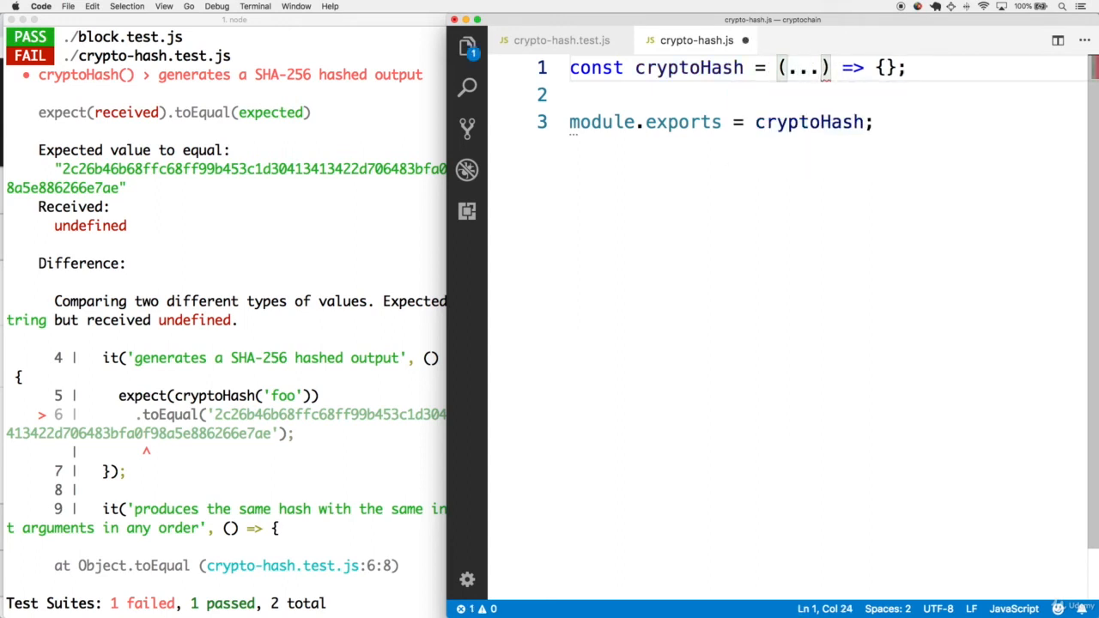
text(inputs)
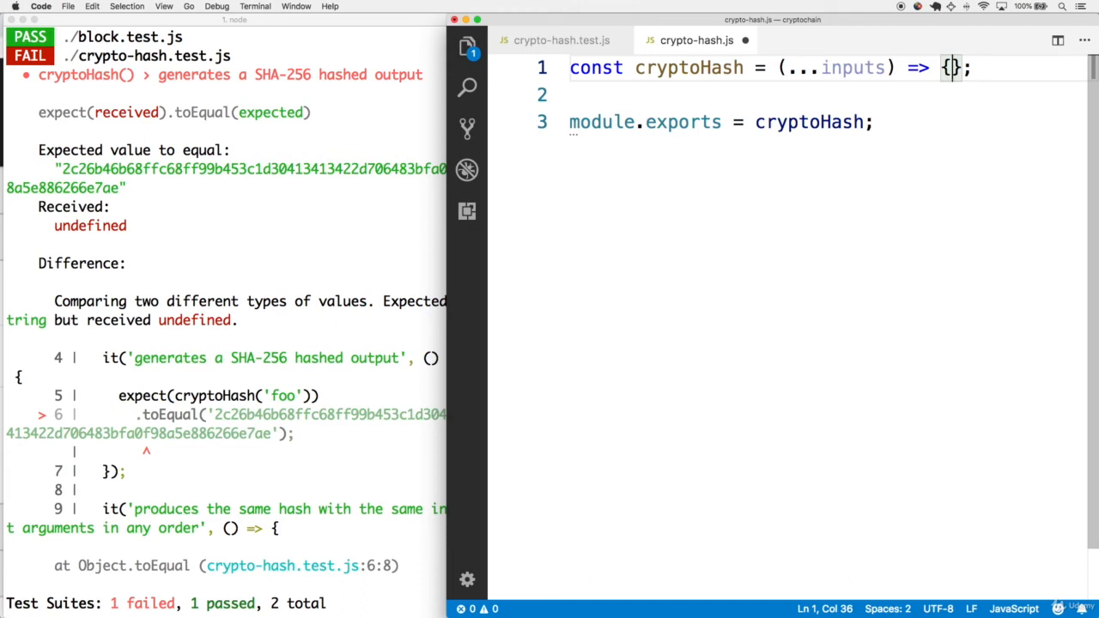
key(enter)
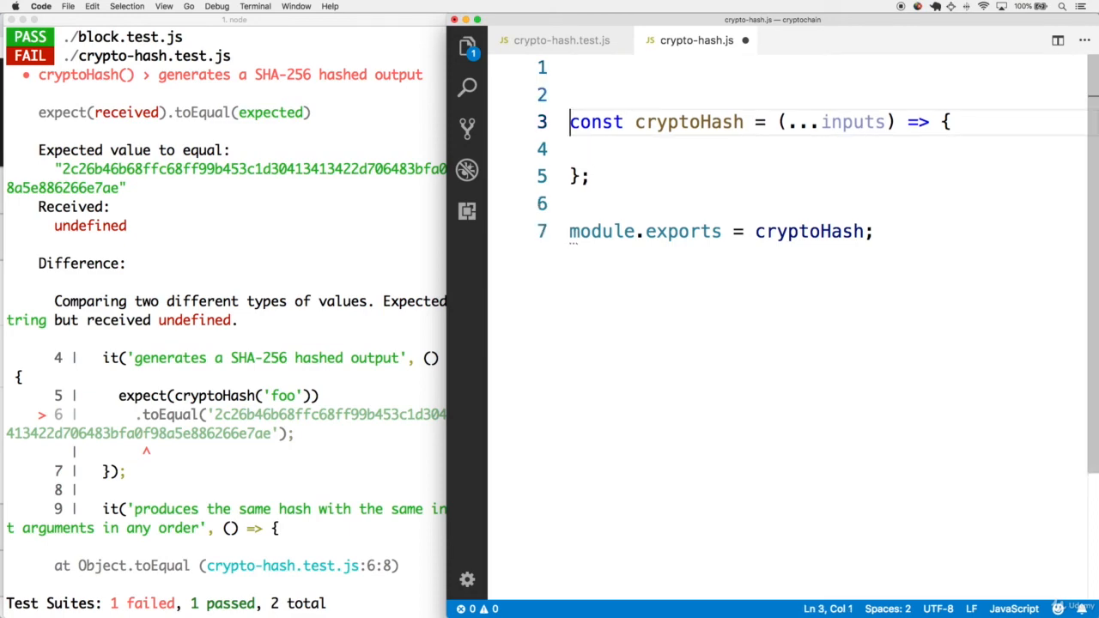
- Require the crypto module on line 1 of crypto-hash.js
text(const crypt)
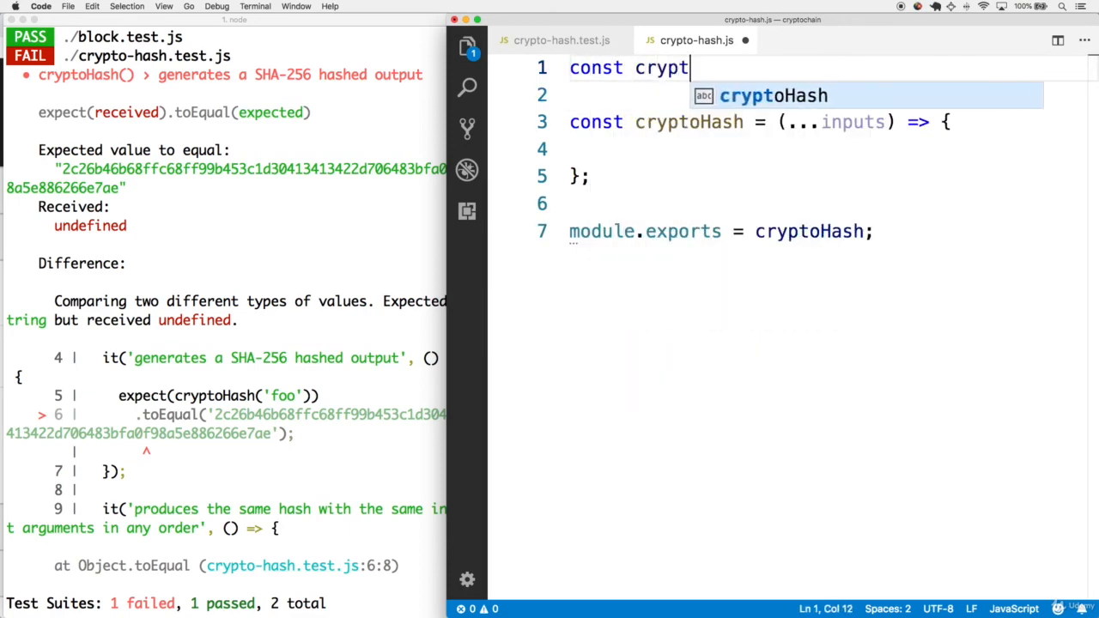
text(o = require('crypto)
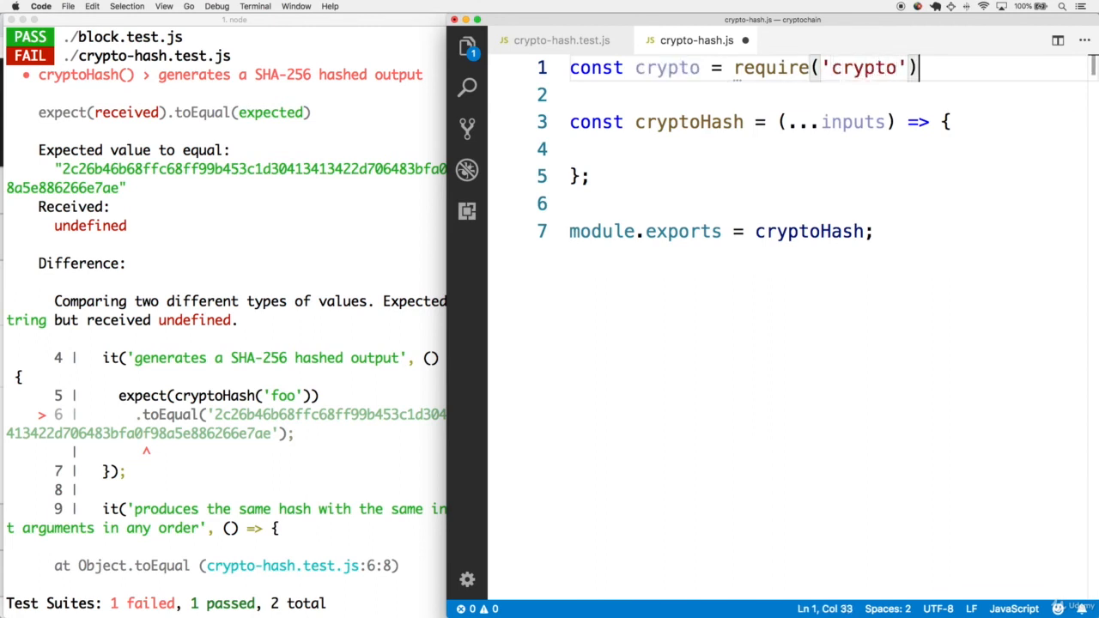
text(;)
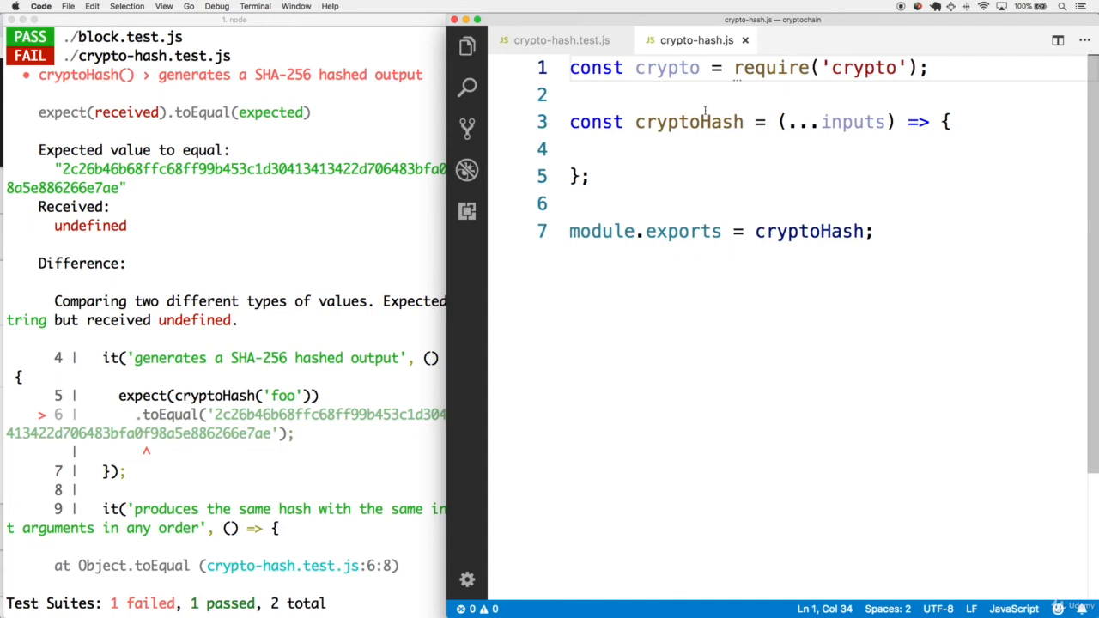
- Inside cryptoHash, create const hash = crypto.createHash('sha256');
text(const h)
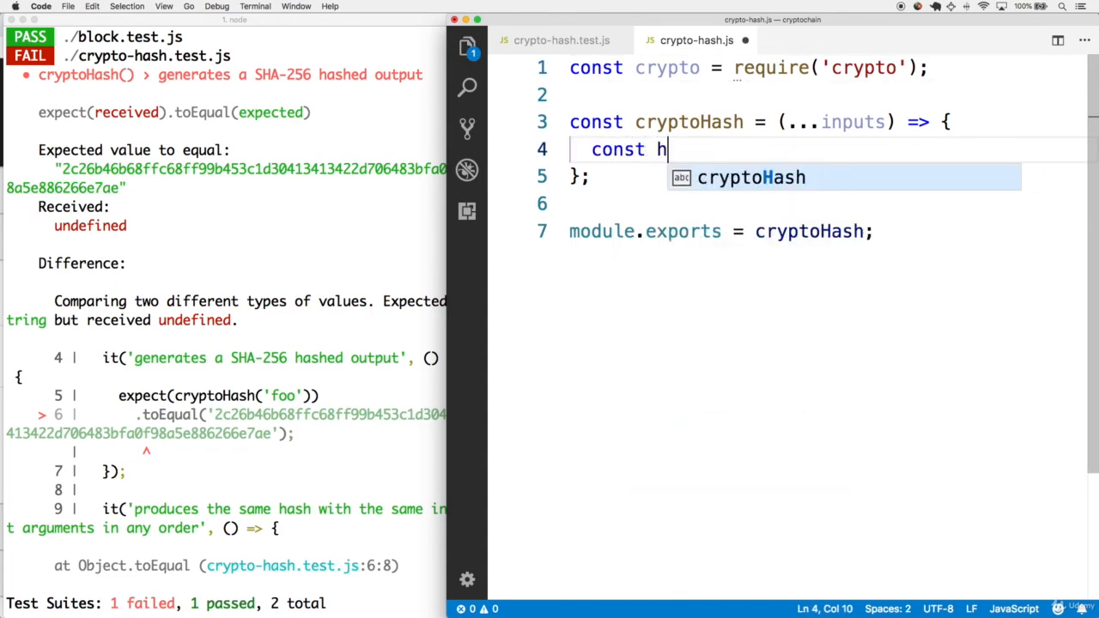
text(ash = crypto.)
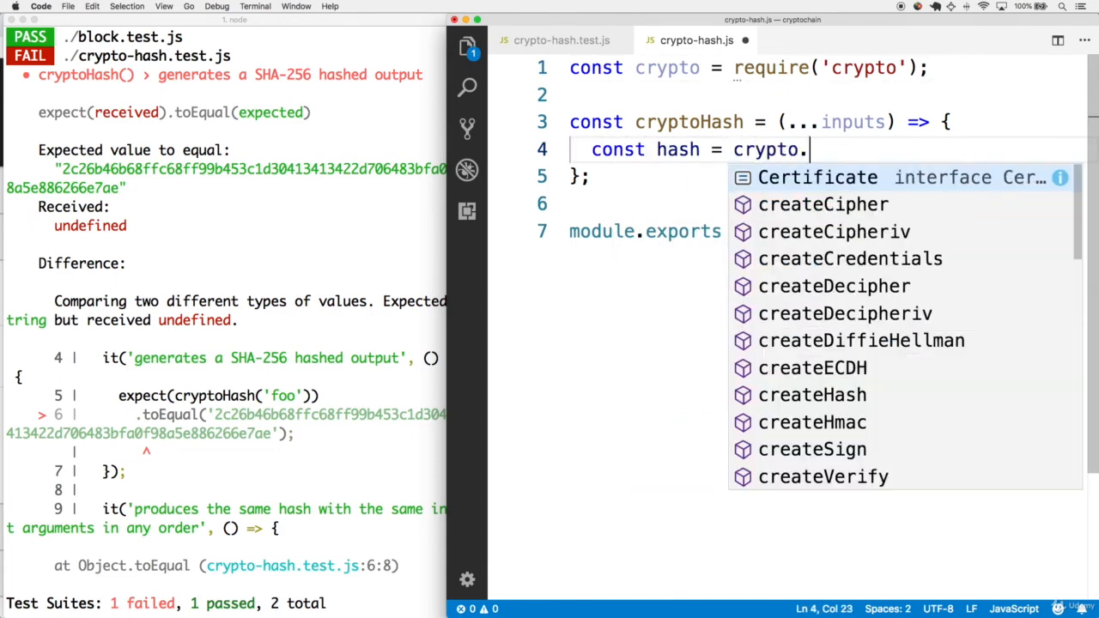
text(createHash()
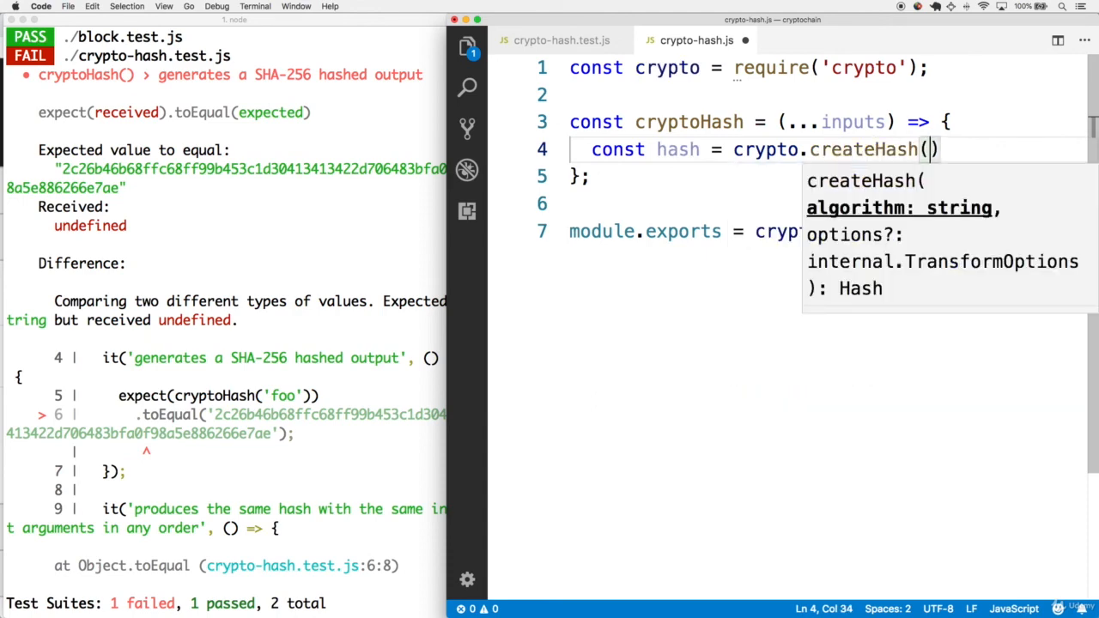
text('sh')
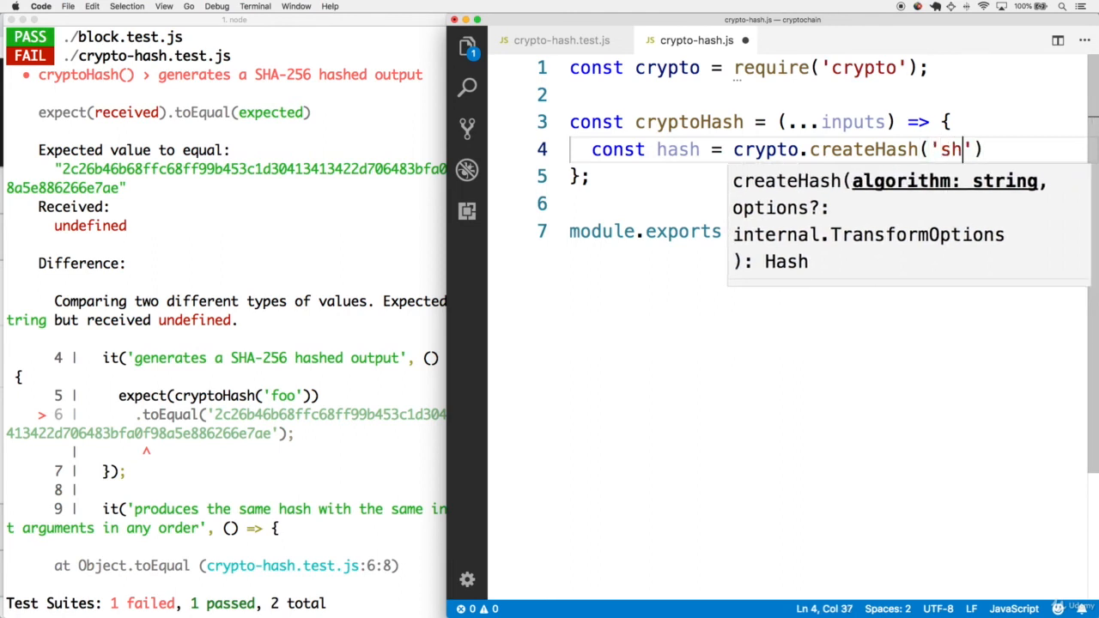
text(a256');)
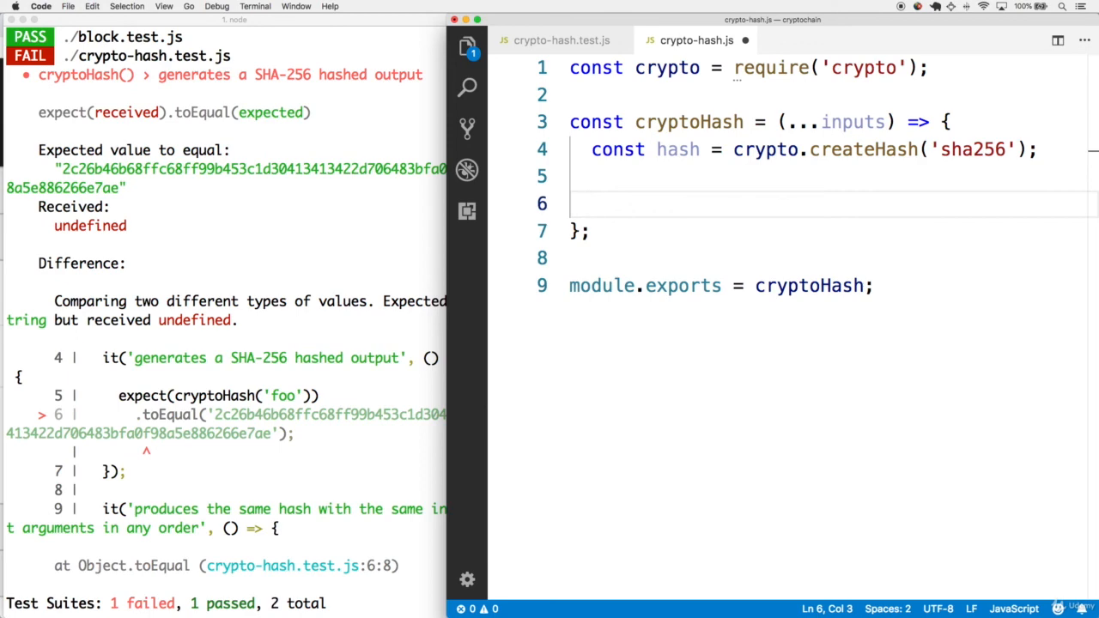
- Write hash.update(inputs.join(' ')); to feed the space-joined inputs into the hash
text(hash.)
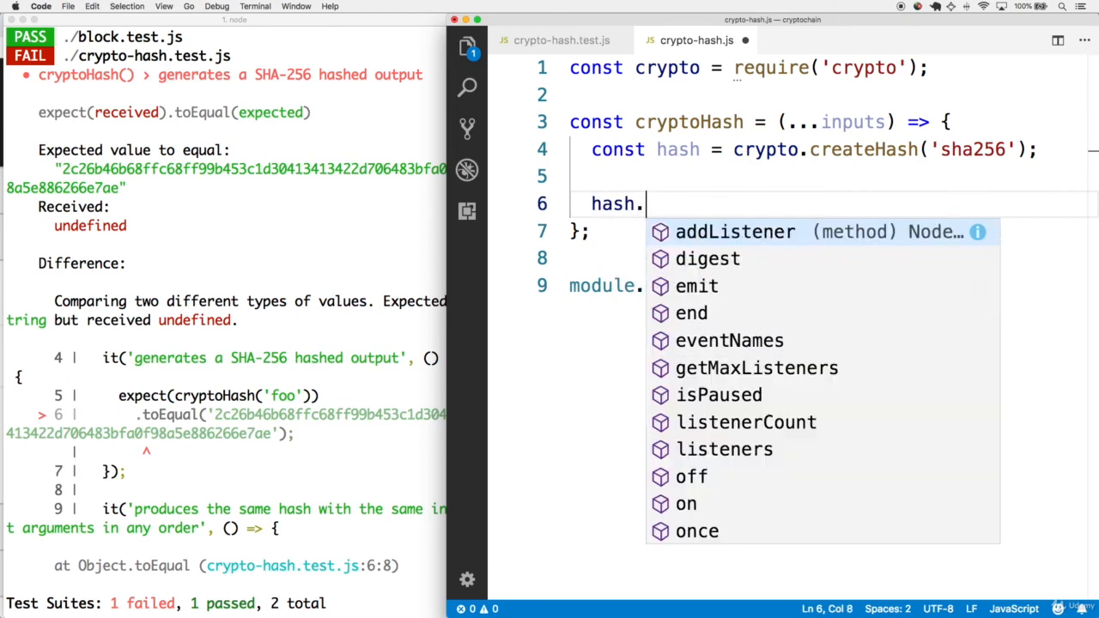
text(update(inputs)
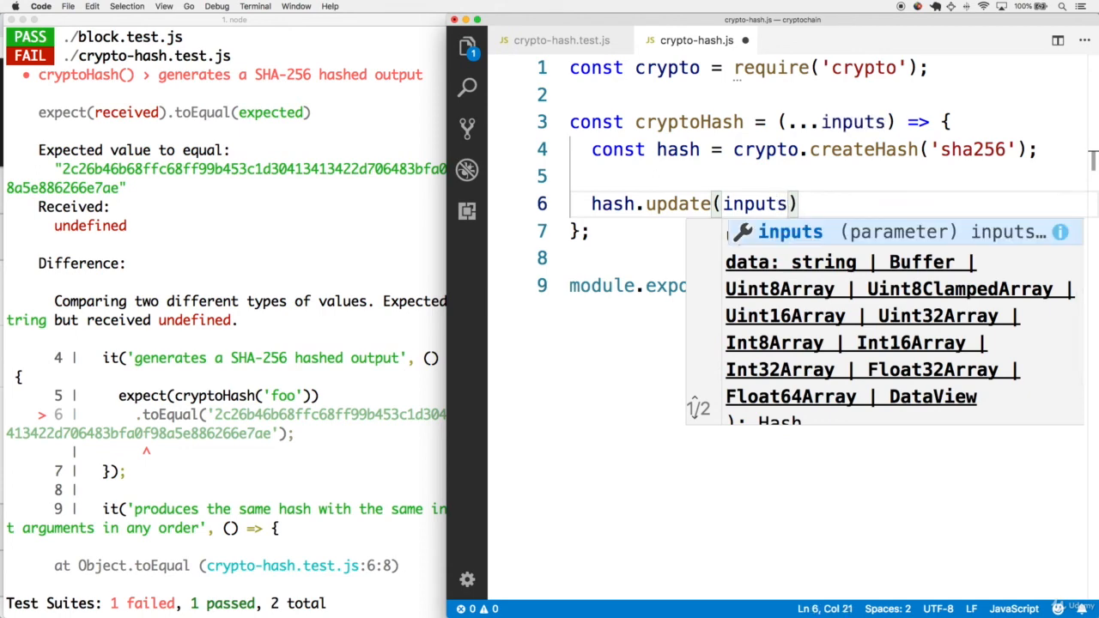
text(.joins)
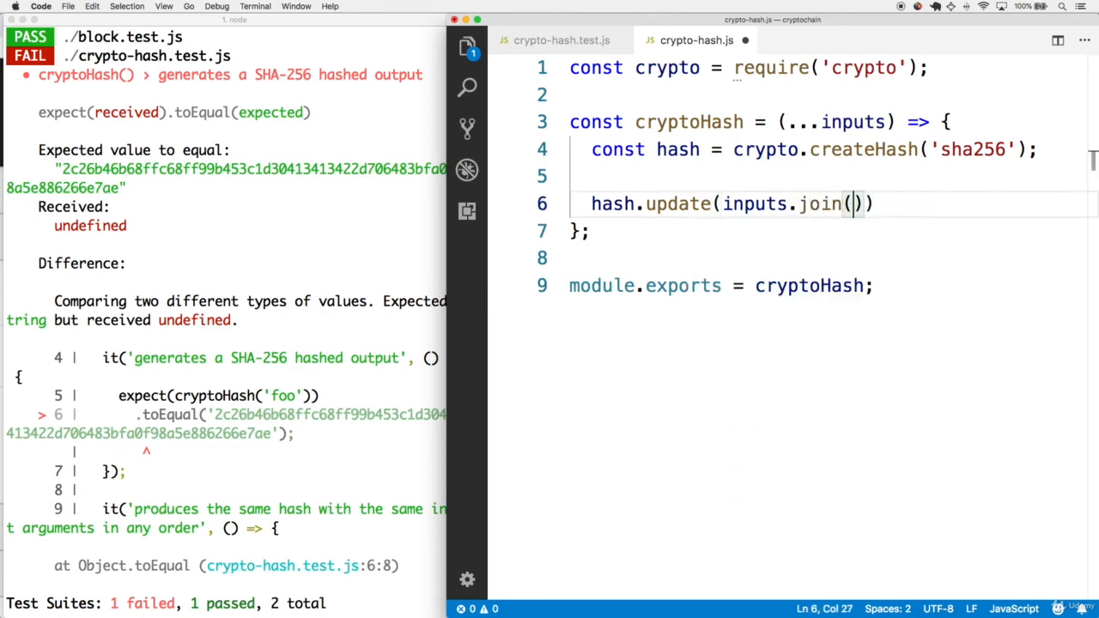
text(' ')
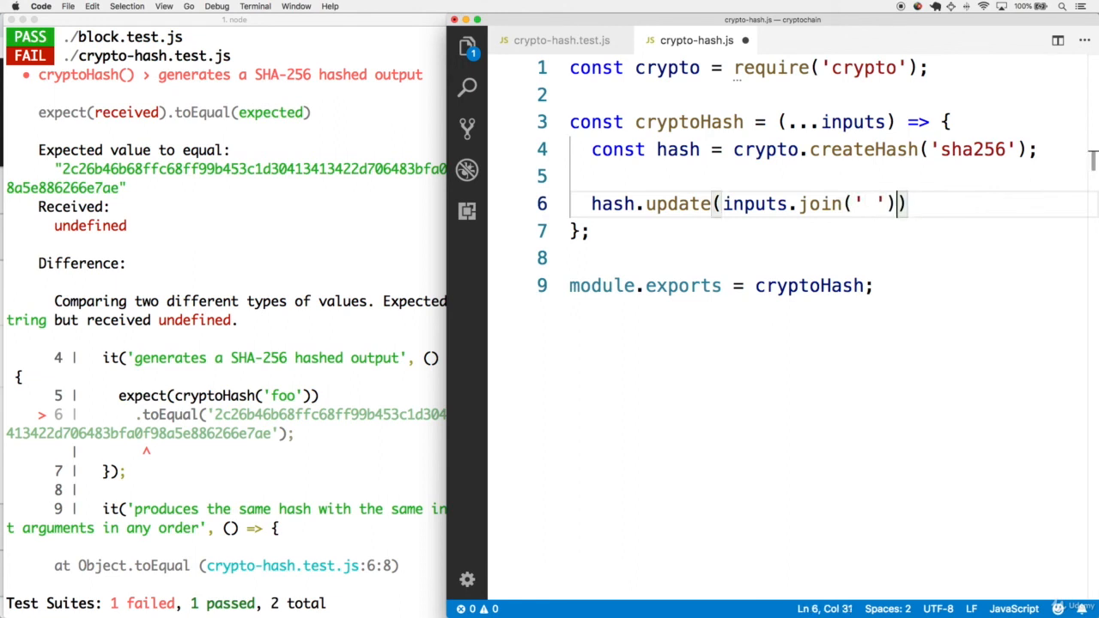
text(;)
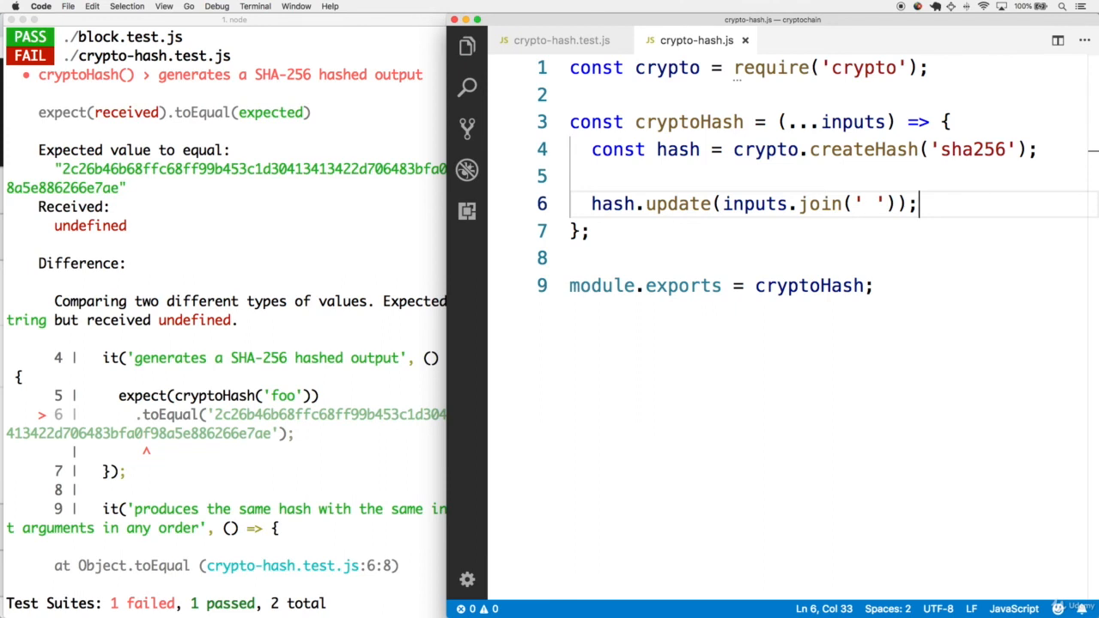
mouse_move(481, 370)
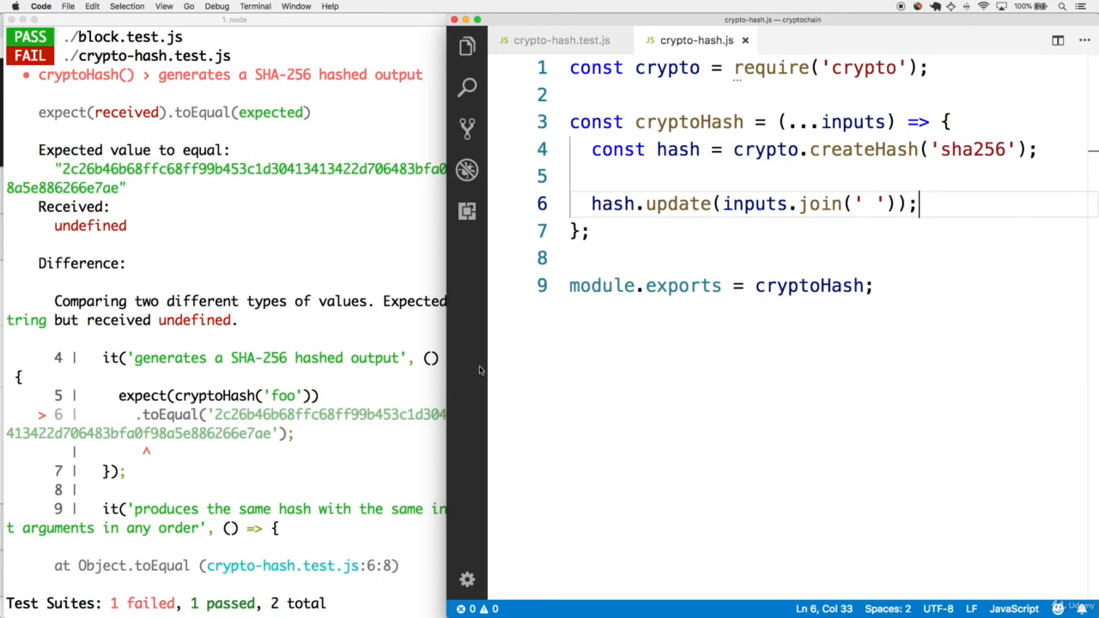
- Below it, add a line returning hash.digest('hex')
key(enter)
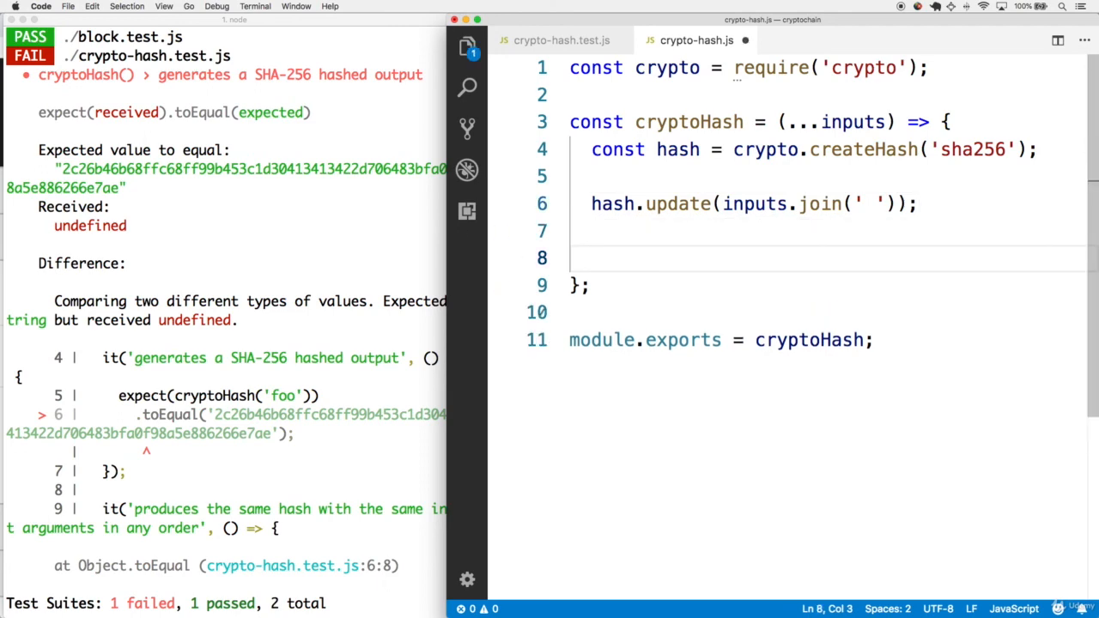
text(hash.digest('hex');)
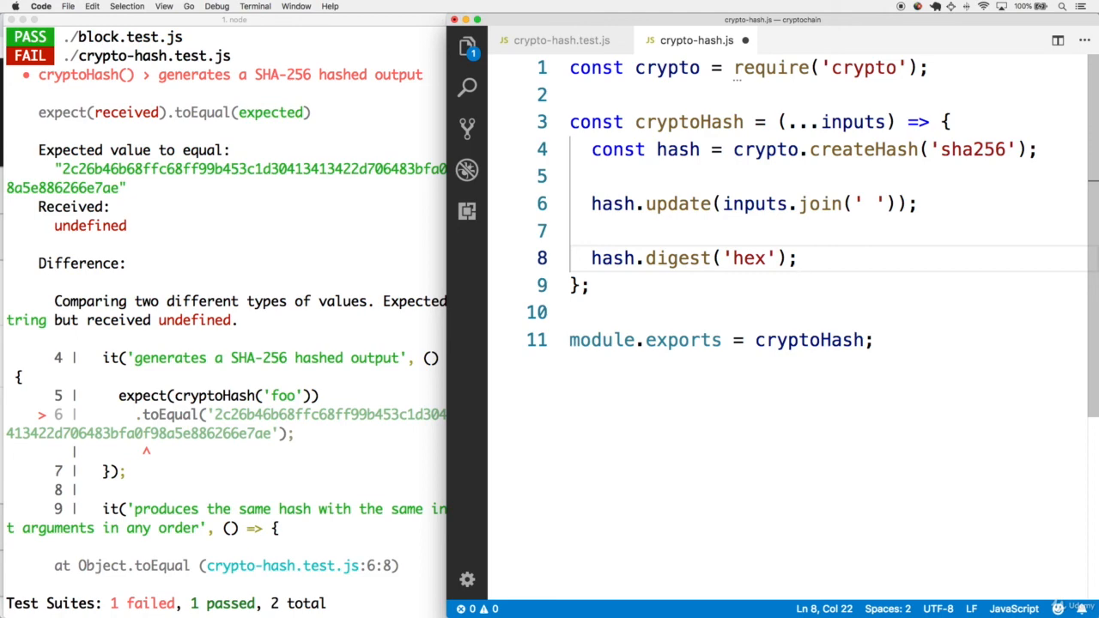
text(return)
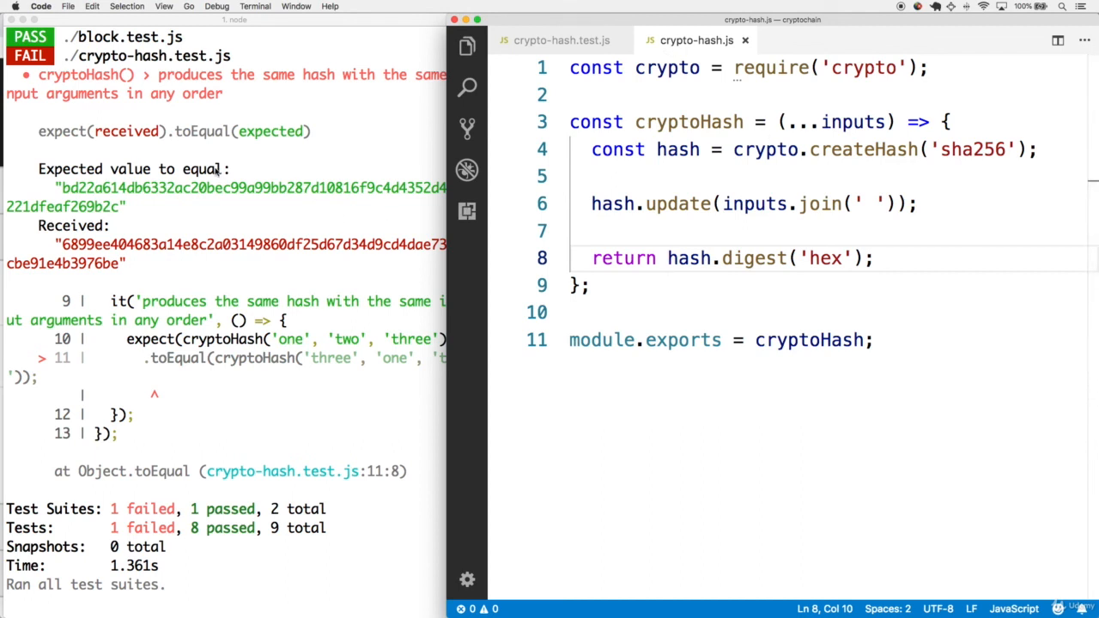
mouse_move(159, 203)
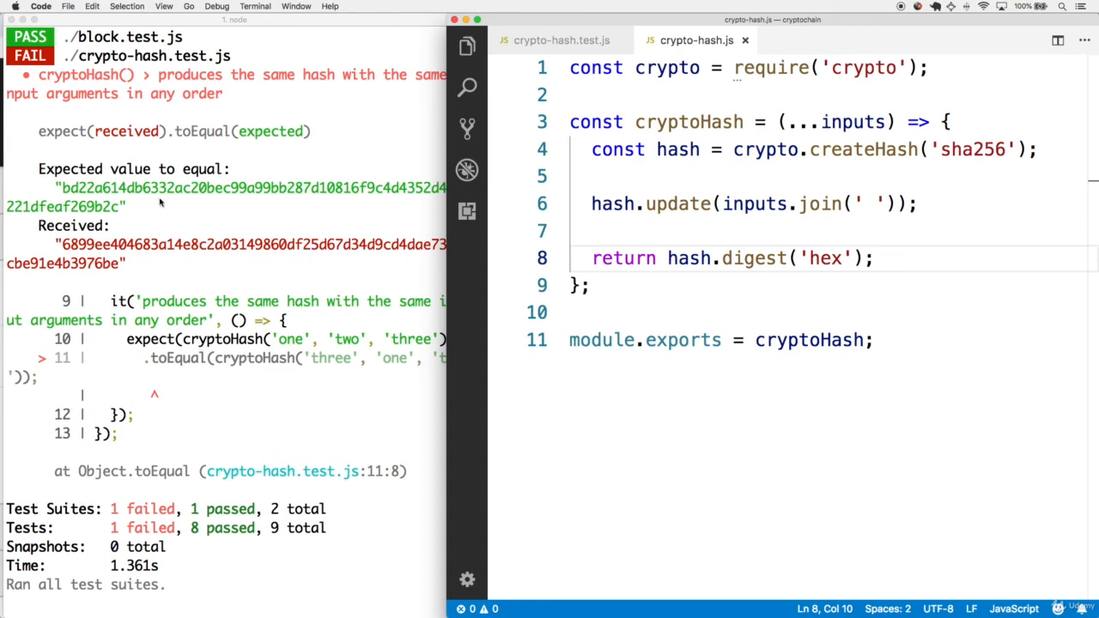
mouse_move(269, 253)
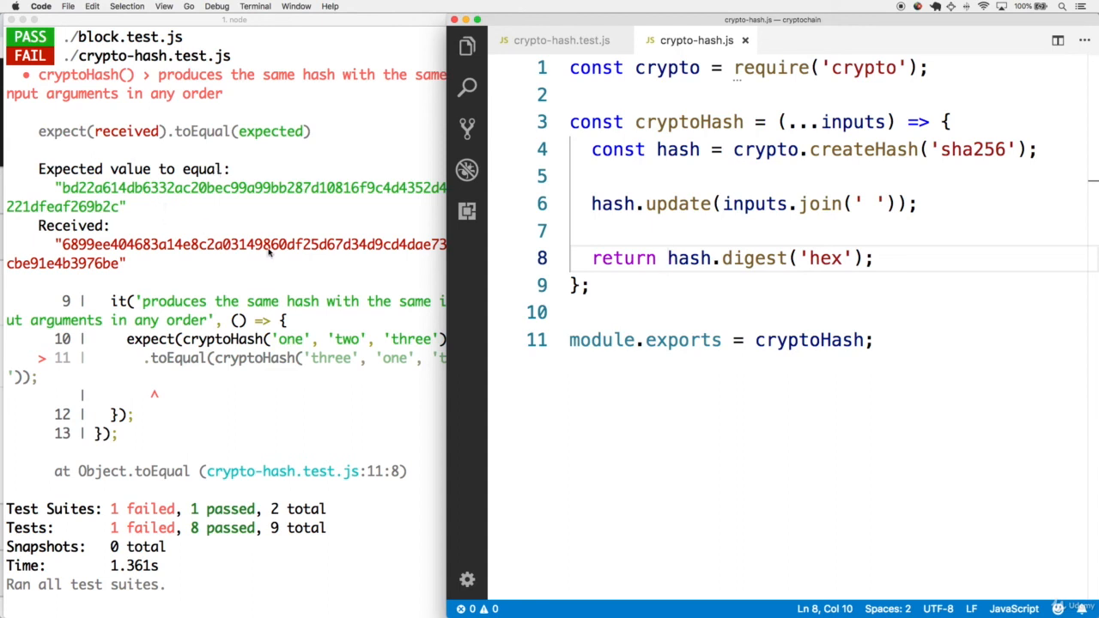
mouse_move(359, 302)
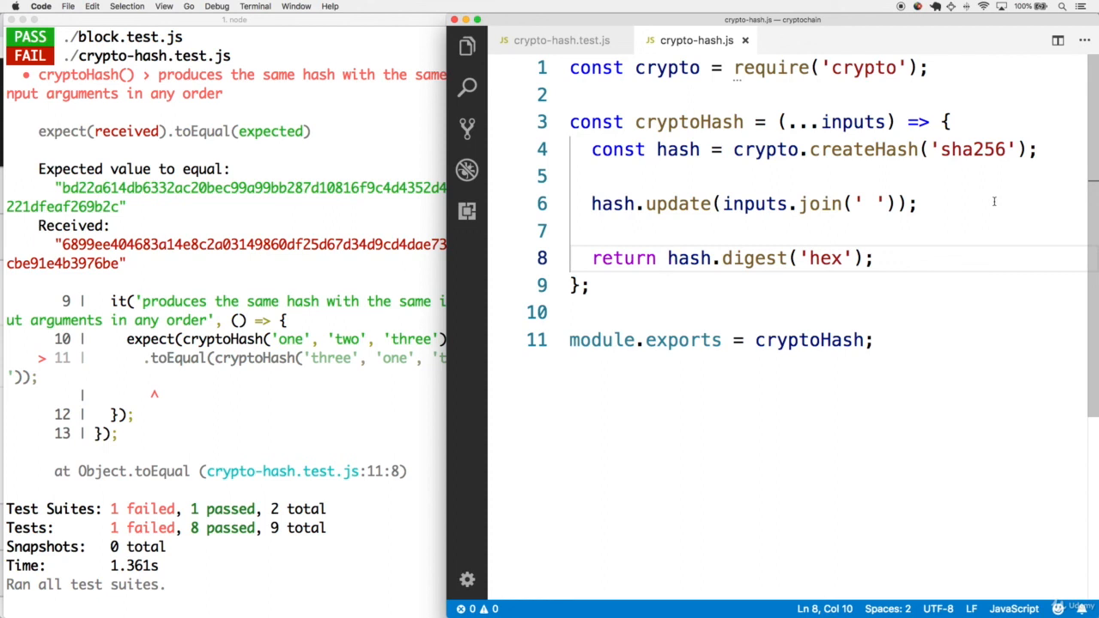
- Add .sort() after inputs on line 6 so inputs are sorted before joining
double_click(821, 204)
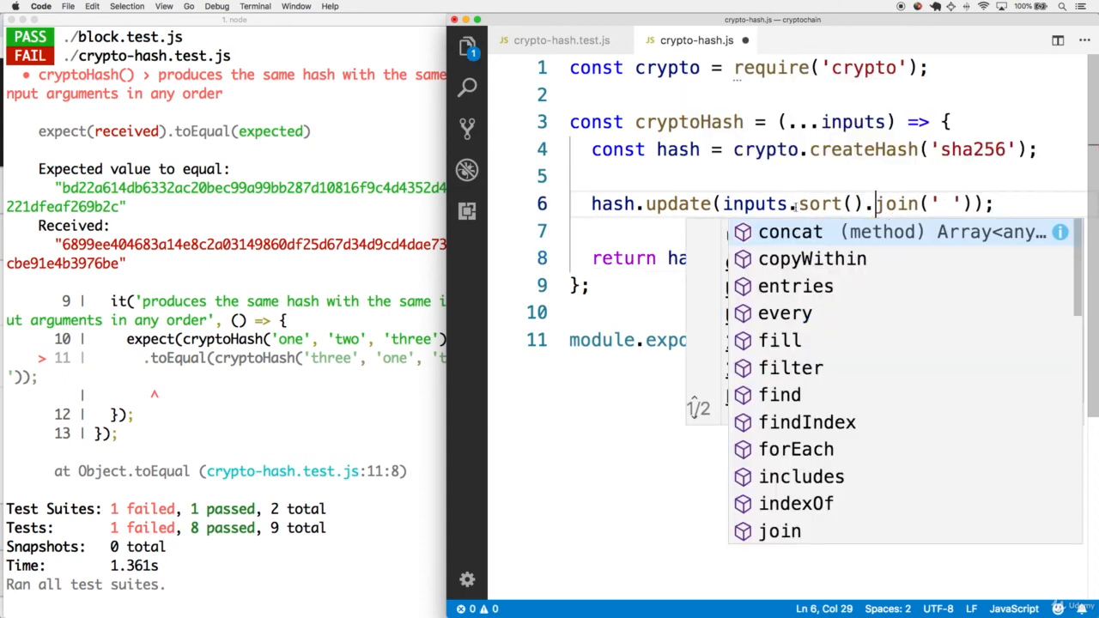
key(Escape)
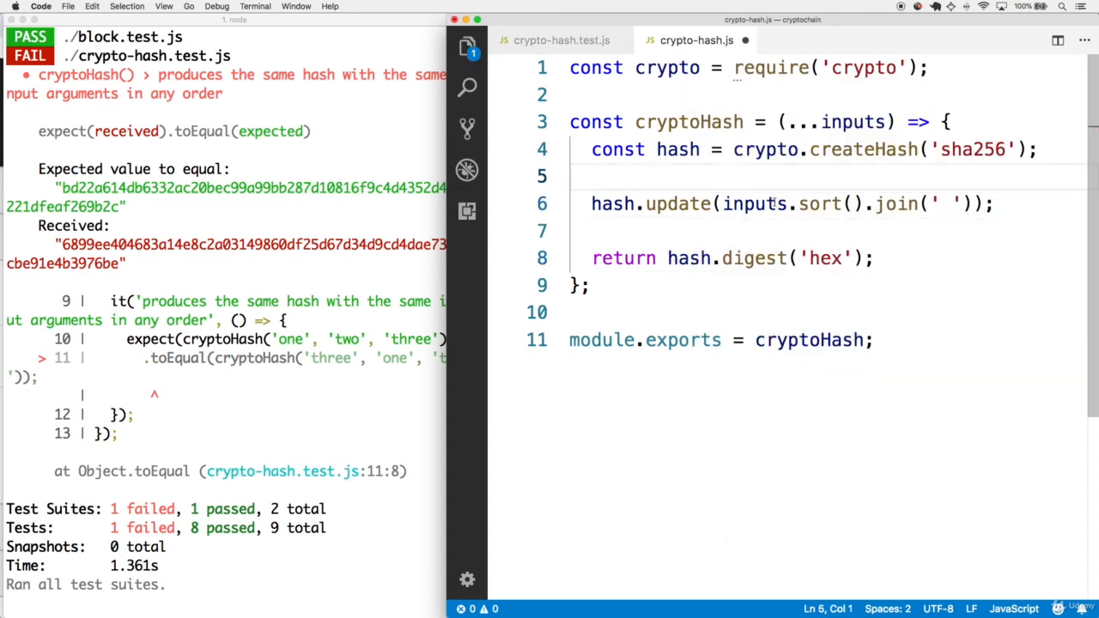